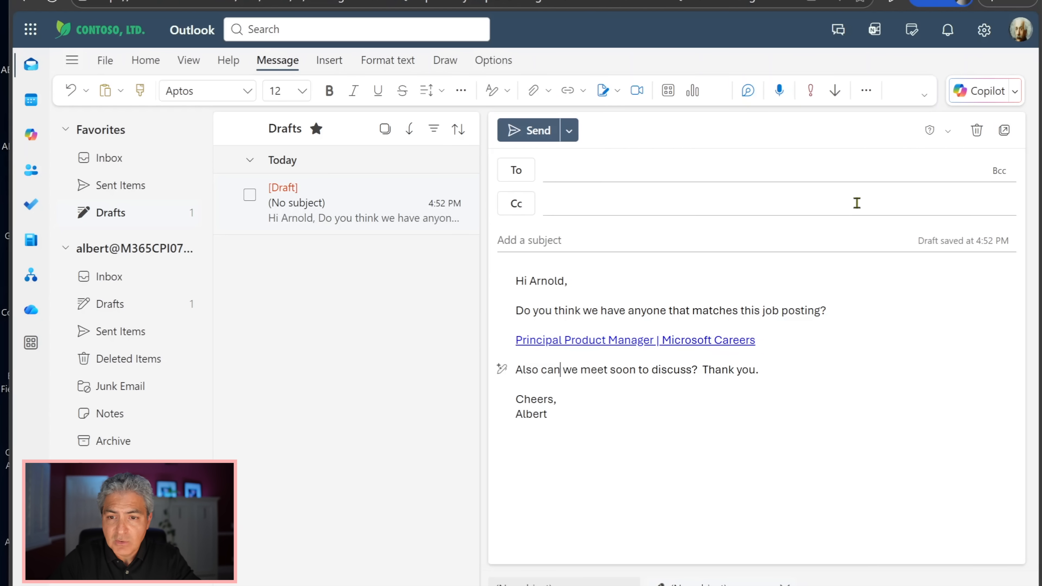
mouse_move(847, 230)
text(Arnold)
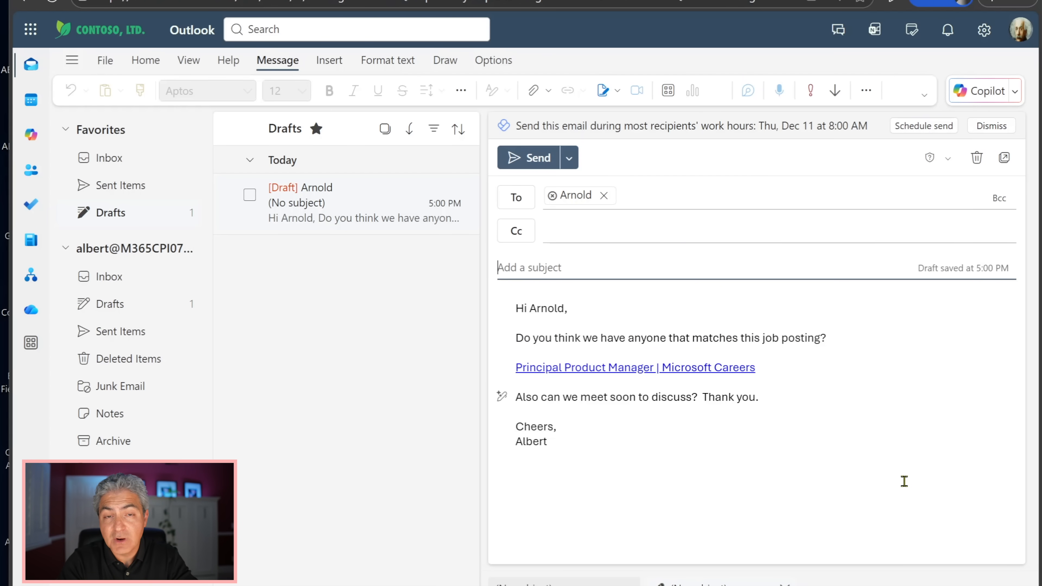
Send the job-posting email with the subject 'Do you know anyone?'.
text(Do you know anyone?)
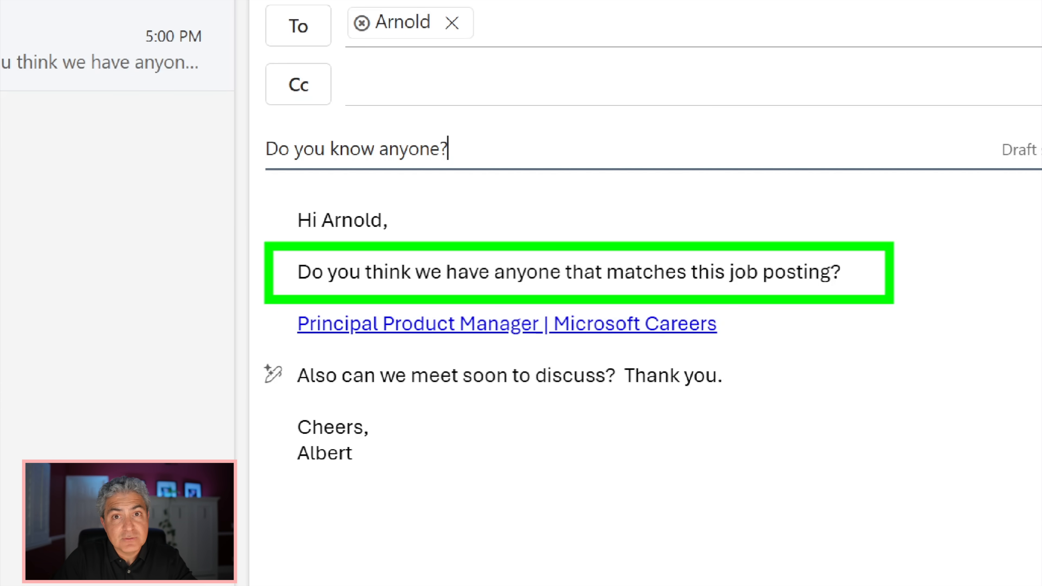
click(507, 323)
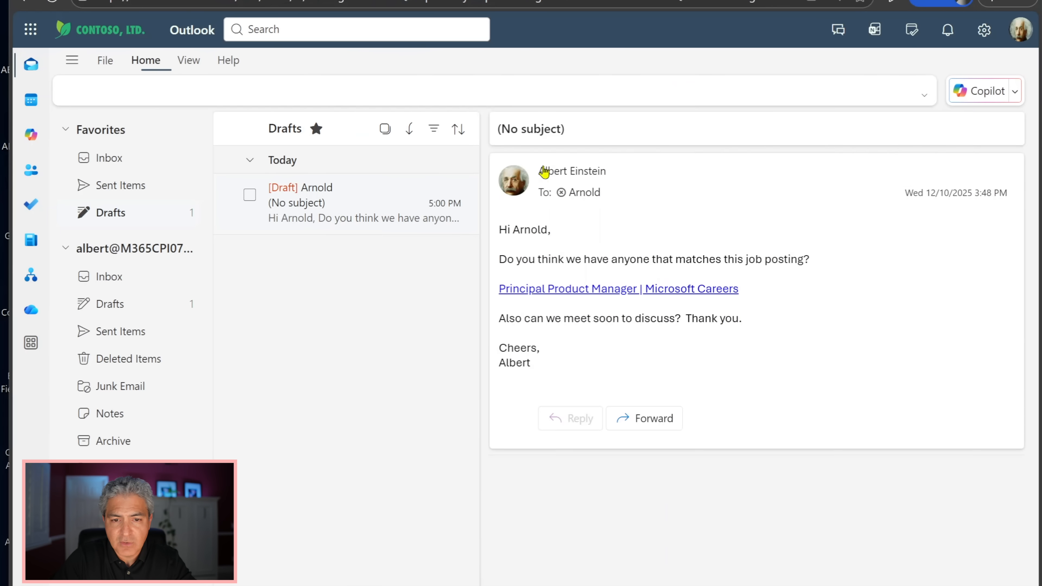
View the arrived 'Do you know anyone?' email in the recipient's Other inbox.
click(110, 158)
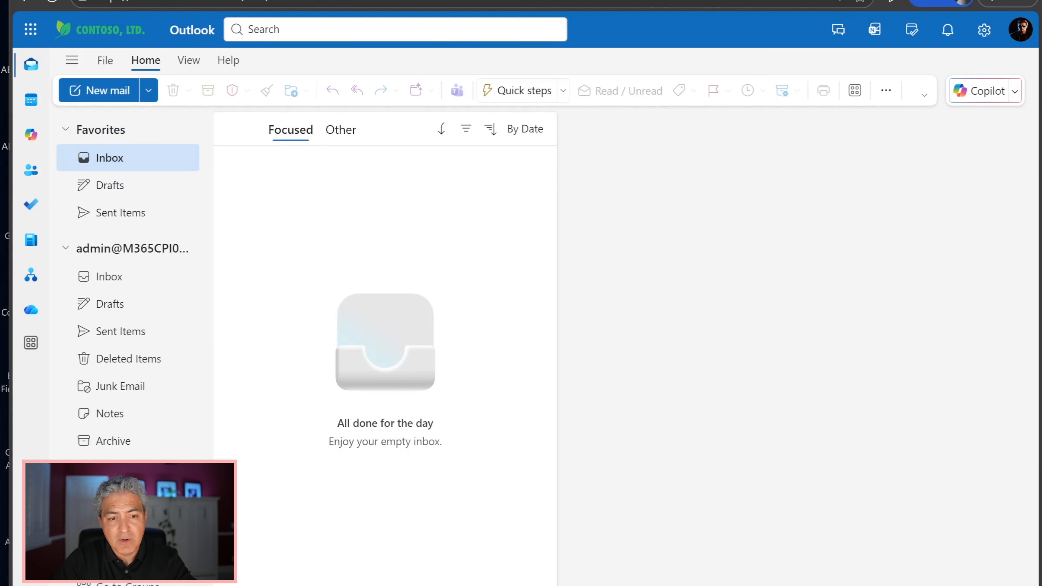
click(340, 129)
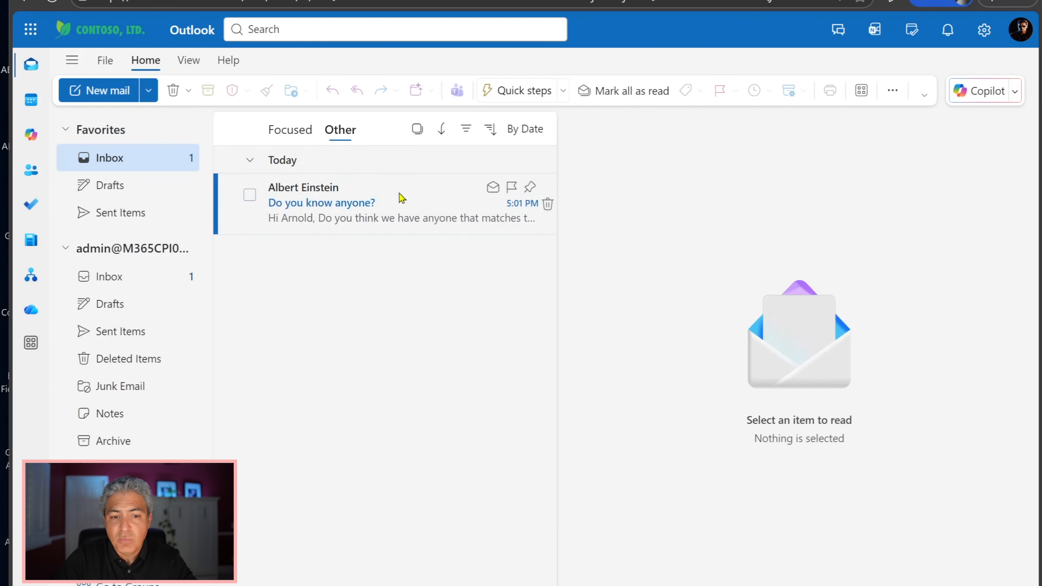
click(322, 203)
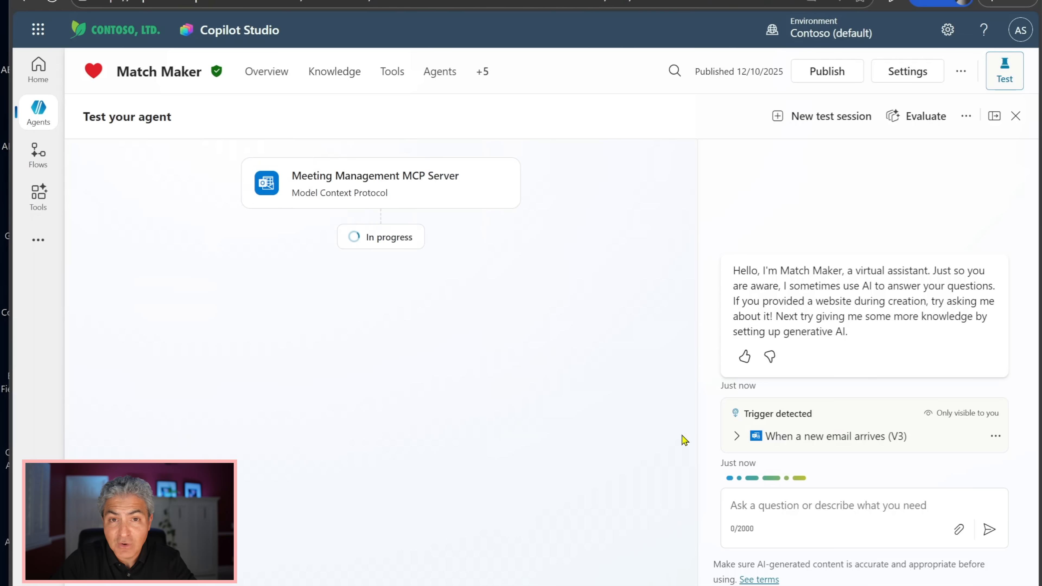
Inspect the WordMCP and Meeting Management MCP Server nodes in the Match Maker test run.
click(114, 249)
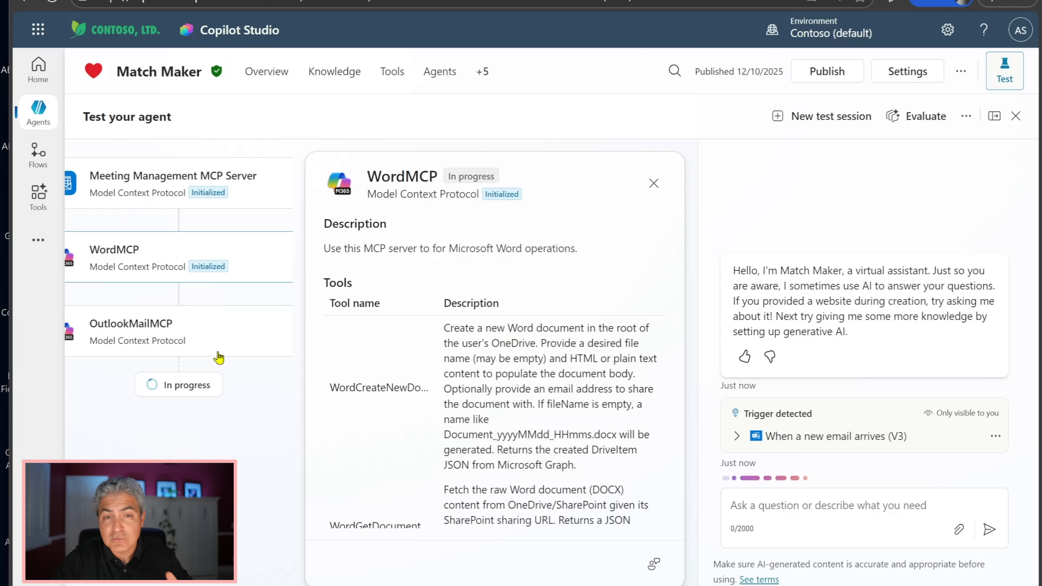
click(131, 323)
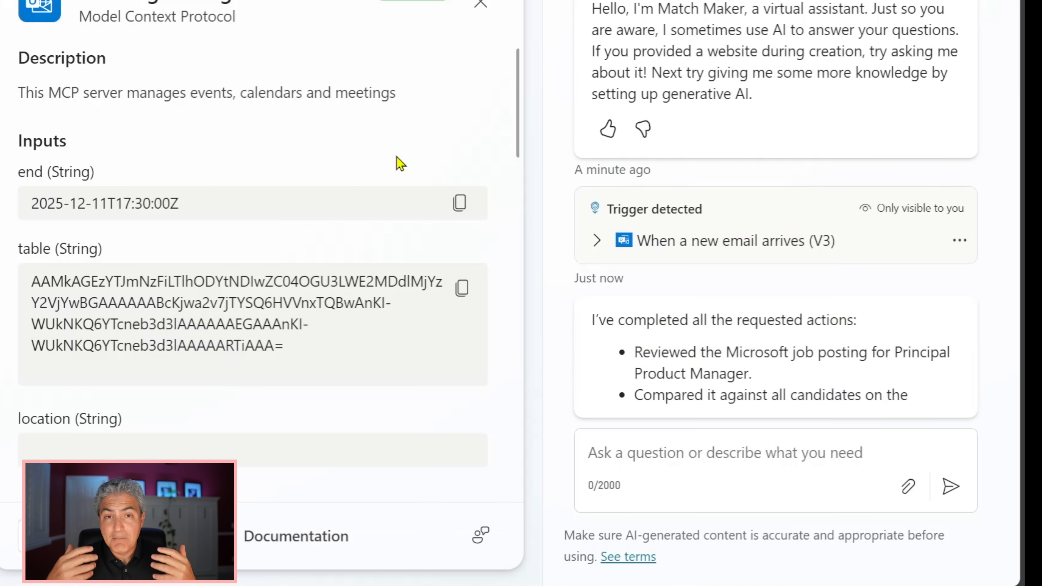
scroll(down, 3)
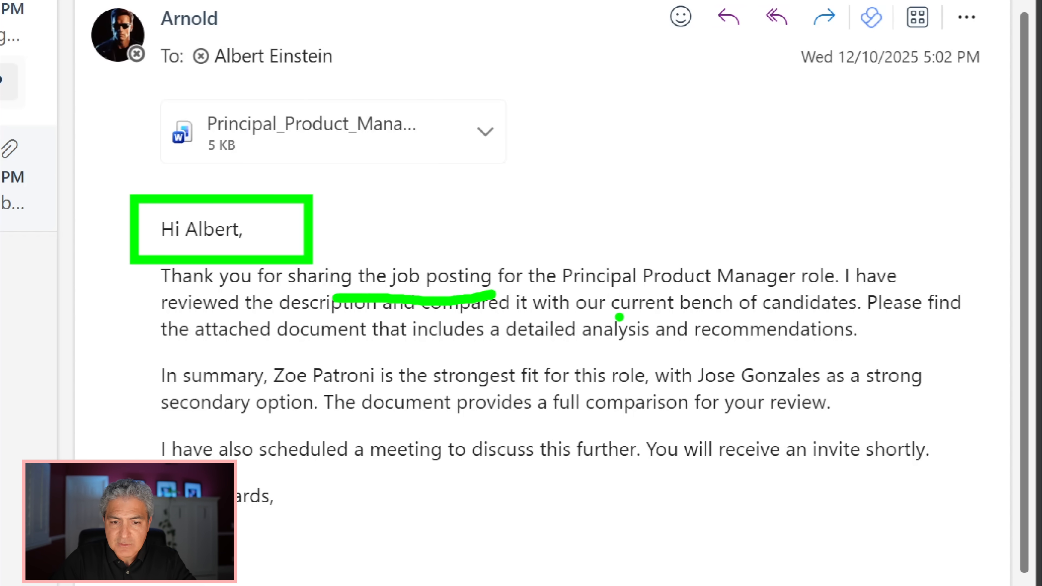
Read the reply recommending the strongest candidates with the analysis document attached.
drag(574, 302, 867, 302)
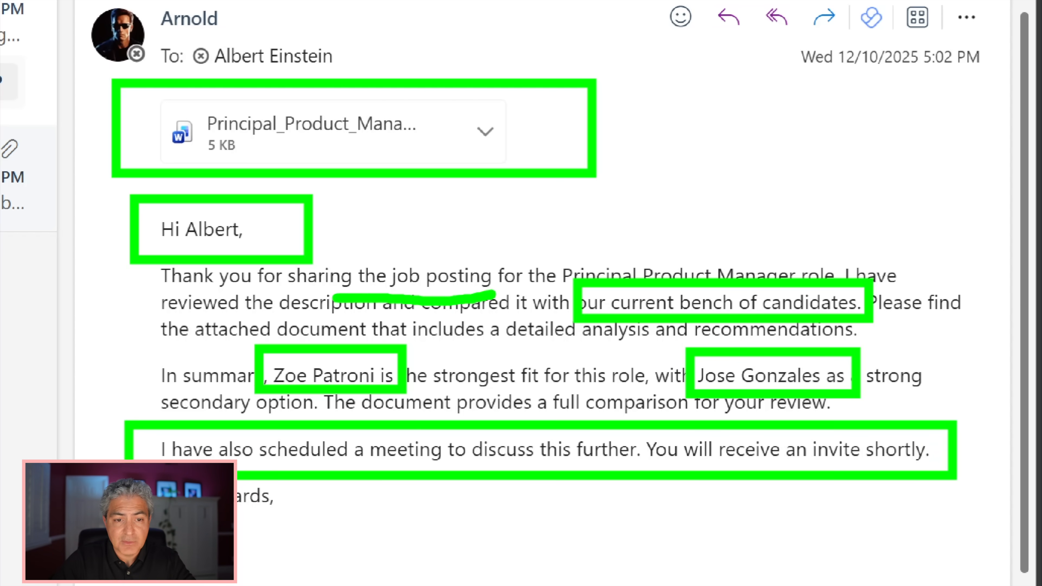
Review the attached candidate analysis document in Word, noting the Moderate overall fit rating.
click(313, 130)
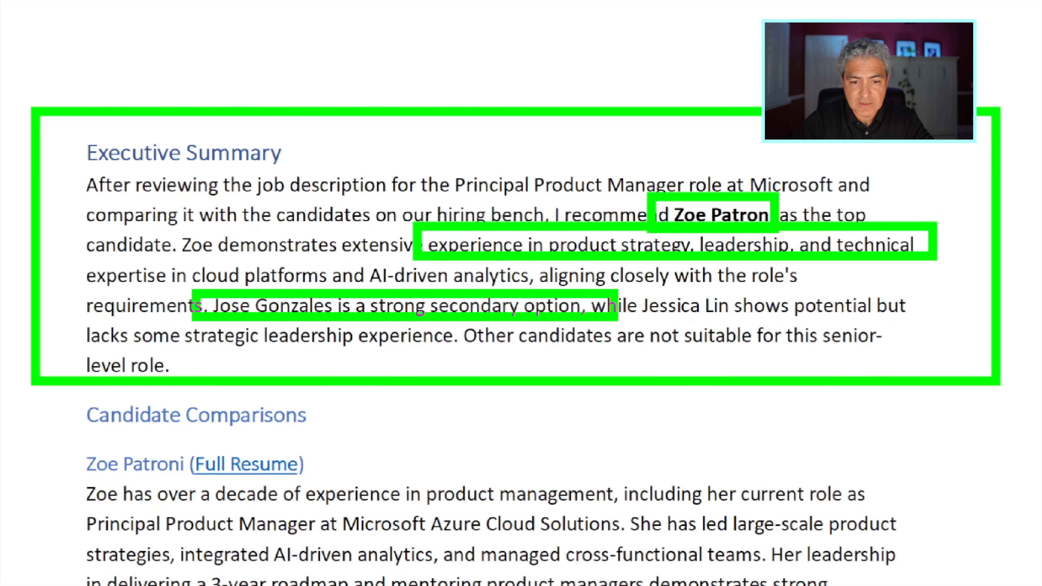
drag(478, 359, 661, 358)
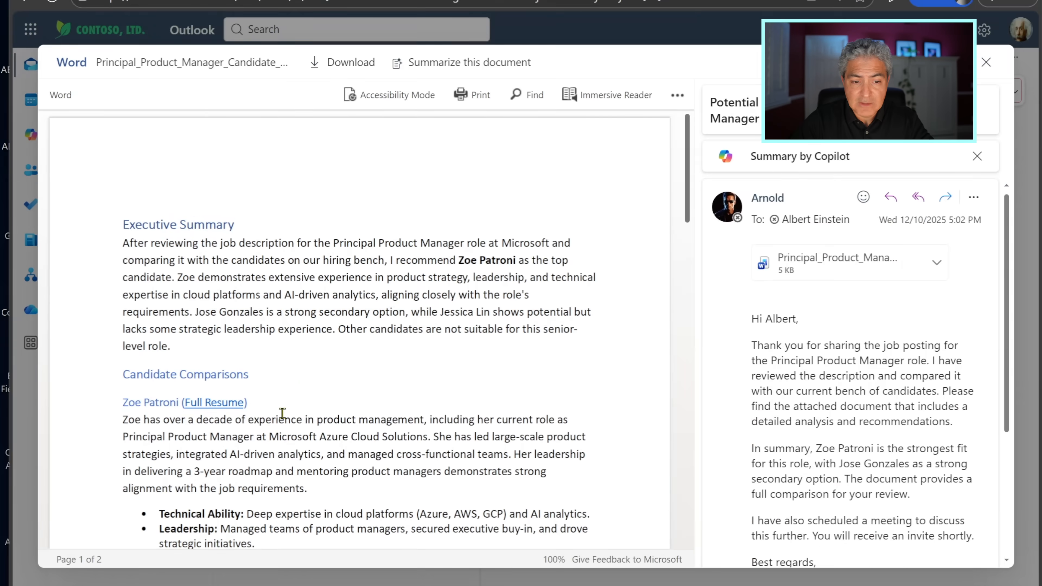
scroll(down, 3)
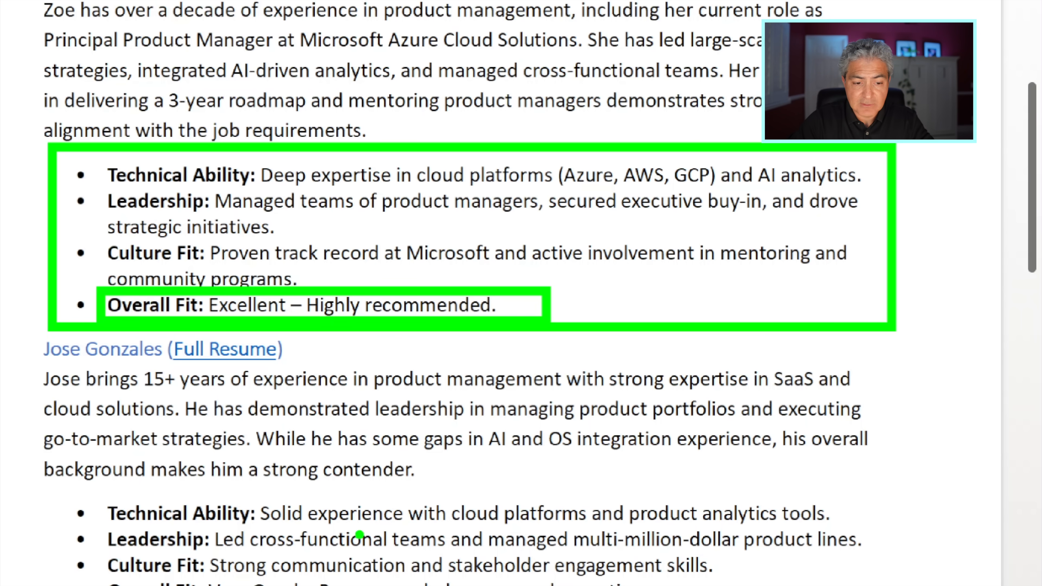
scroll(down, 3)
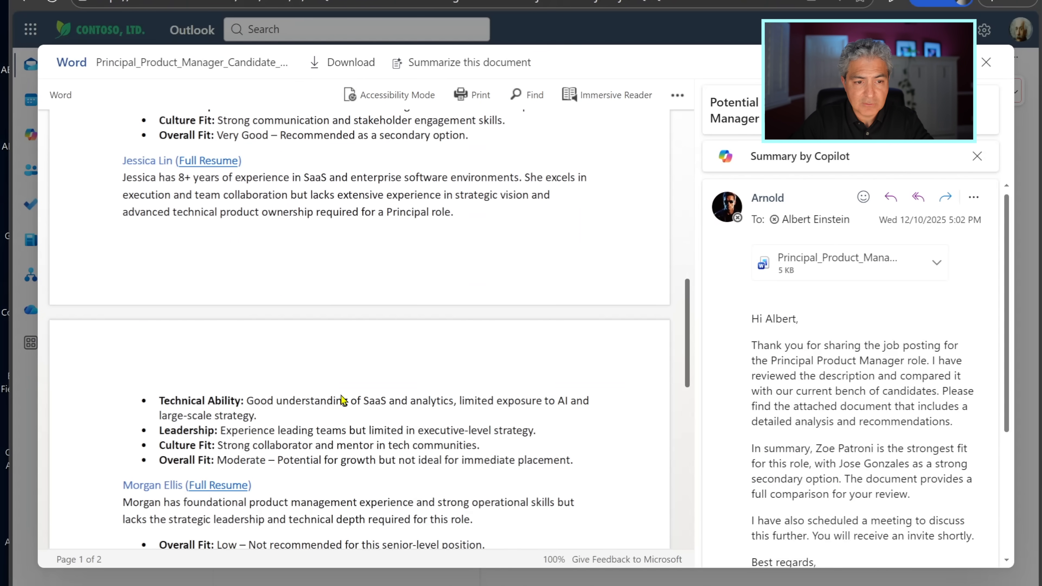
double_click(244, 459)
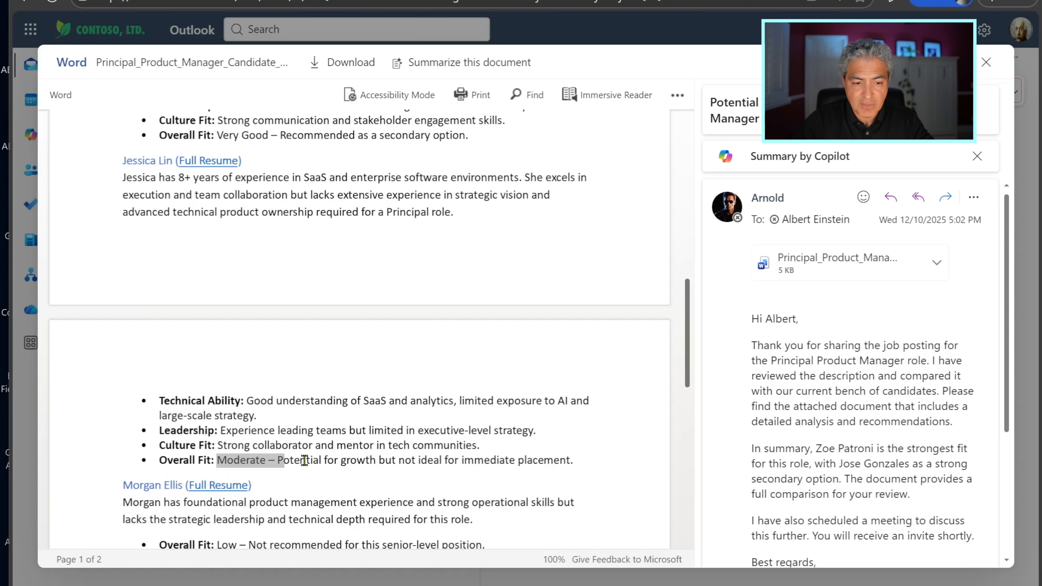
scroll(down, 3)
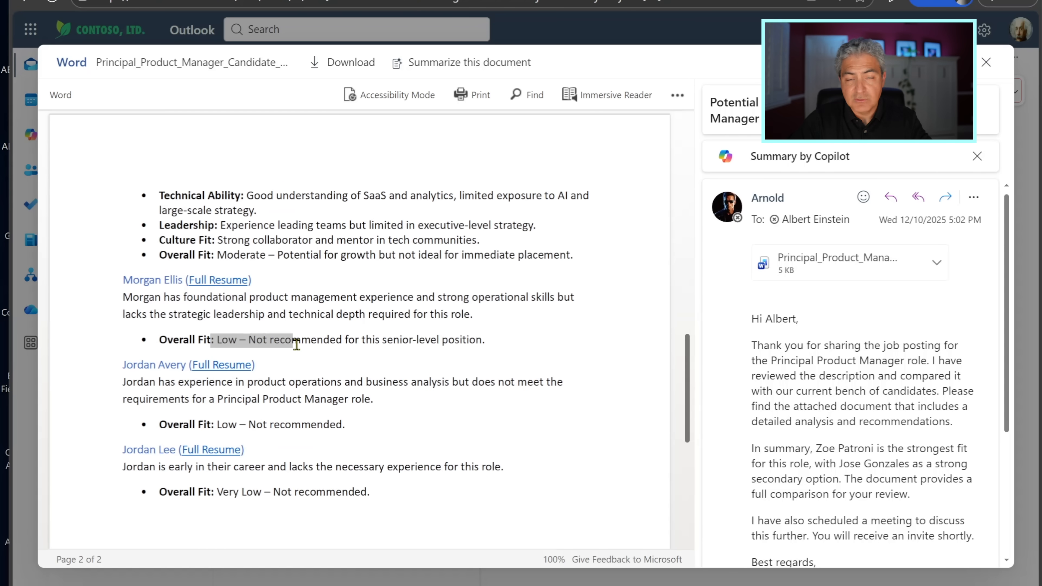
mouse_move(389, 332)
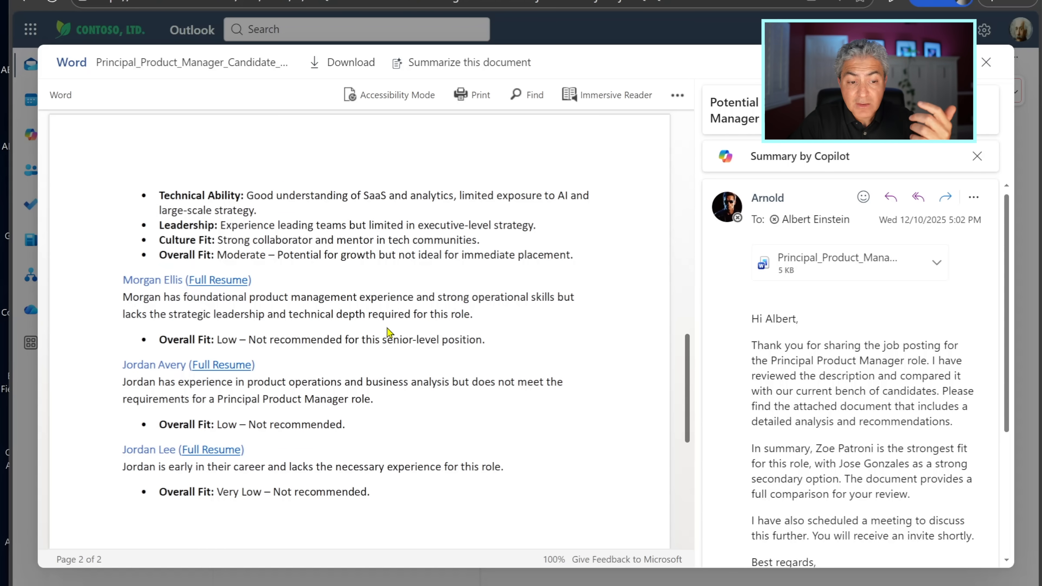
mouse_move(221, 364)
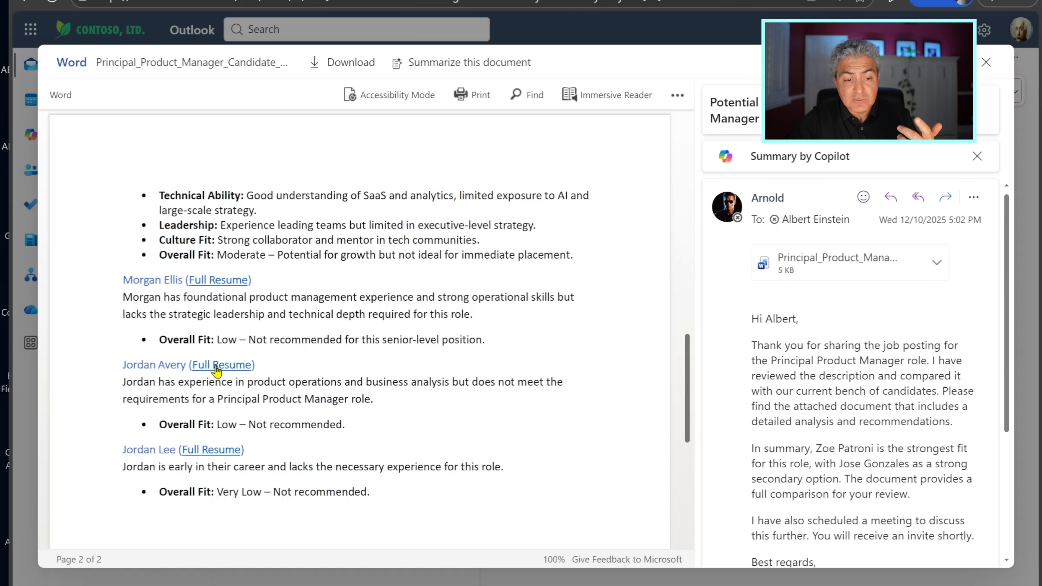
View a low-fit candidate's full resume read-only in Word for the web.
click(222, 364)
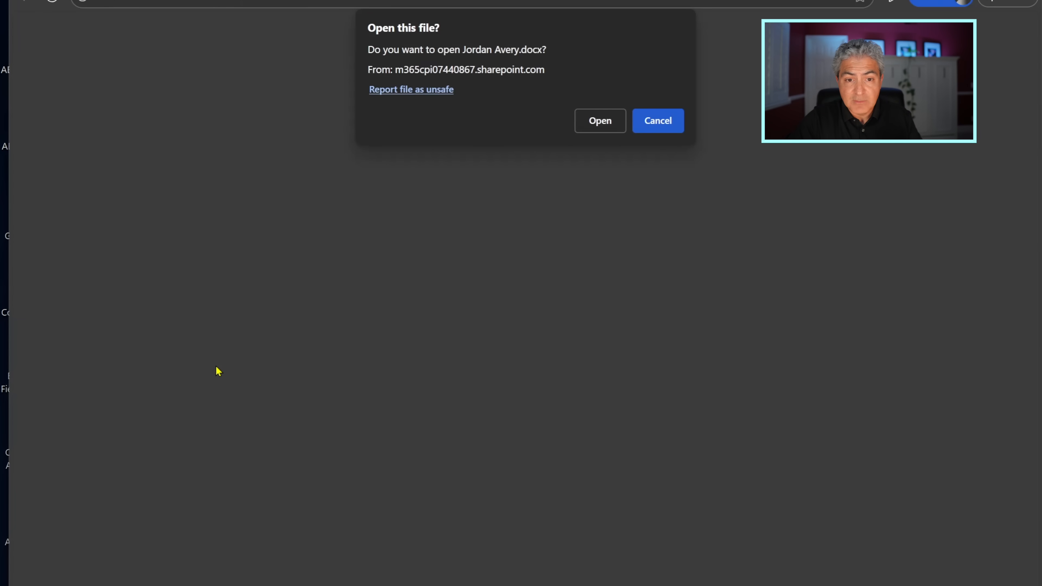
click(598, 120)
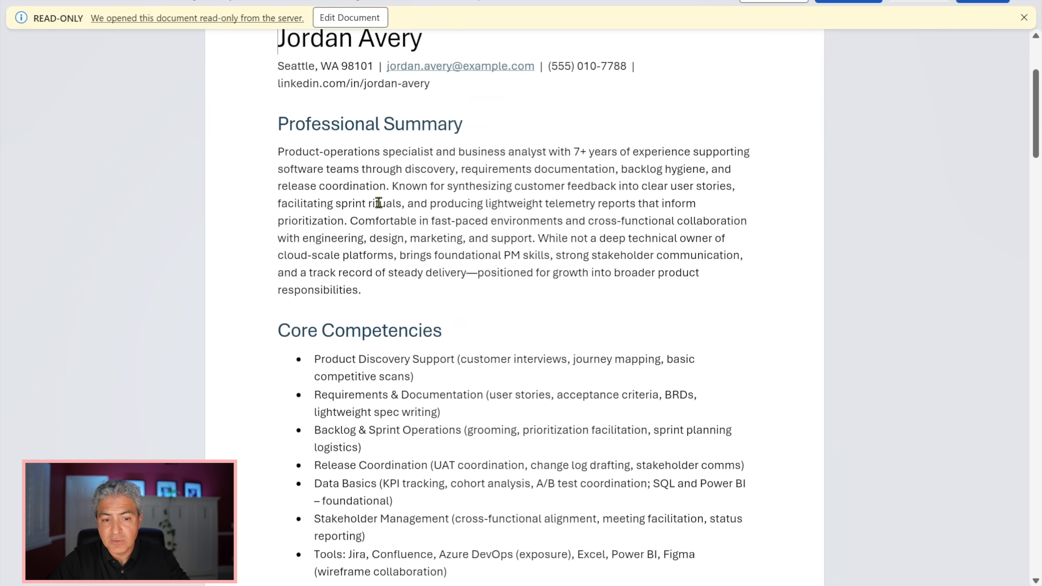
scroll(down, 3)
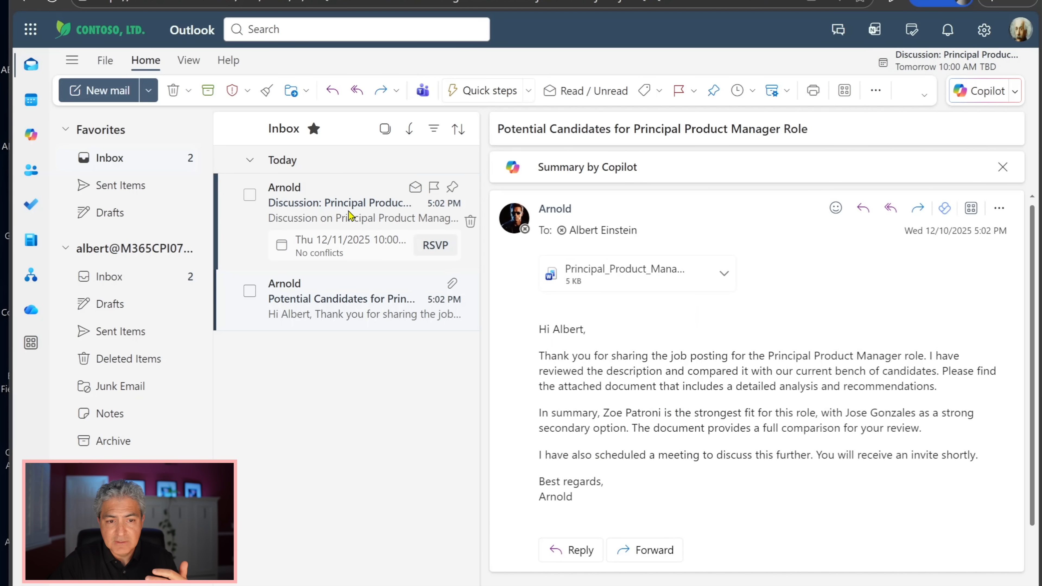
Accept the Principal Product Manager discussion invite for Thu 12/11/2025 at 10:00 AM.
click(338, 202)
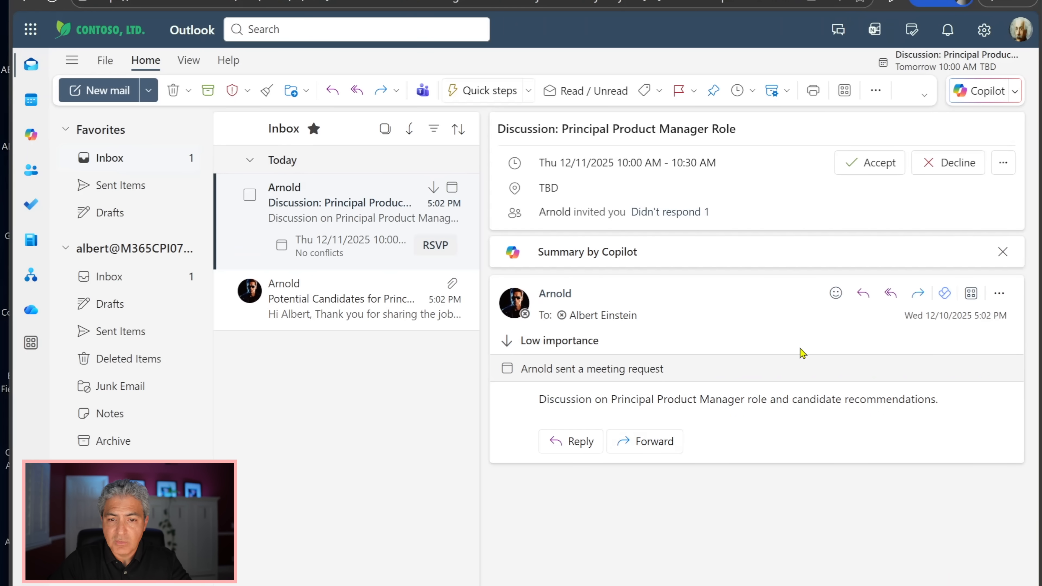
click(869, 162)
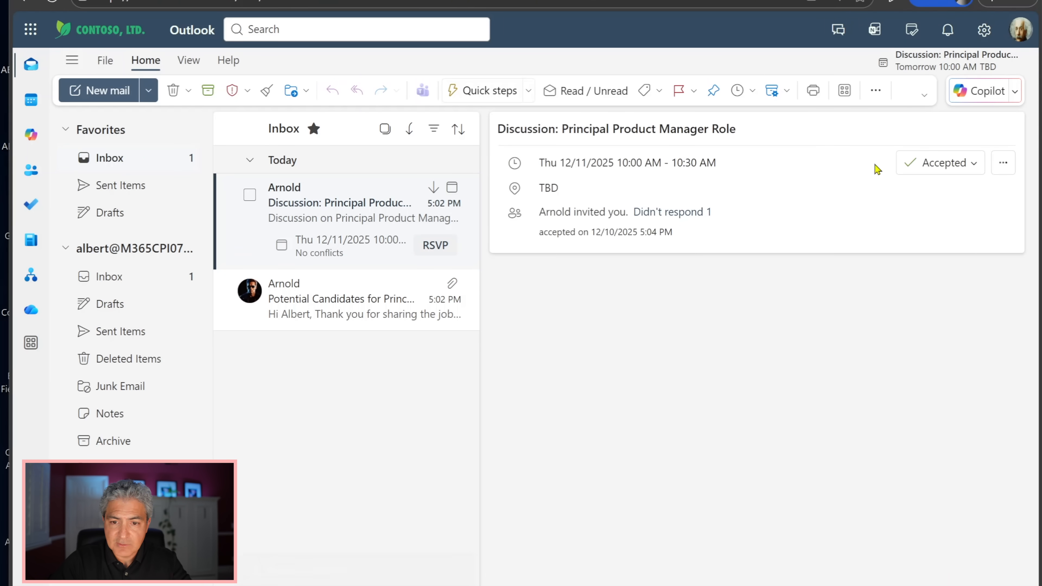
click(340, 299)
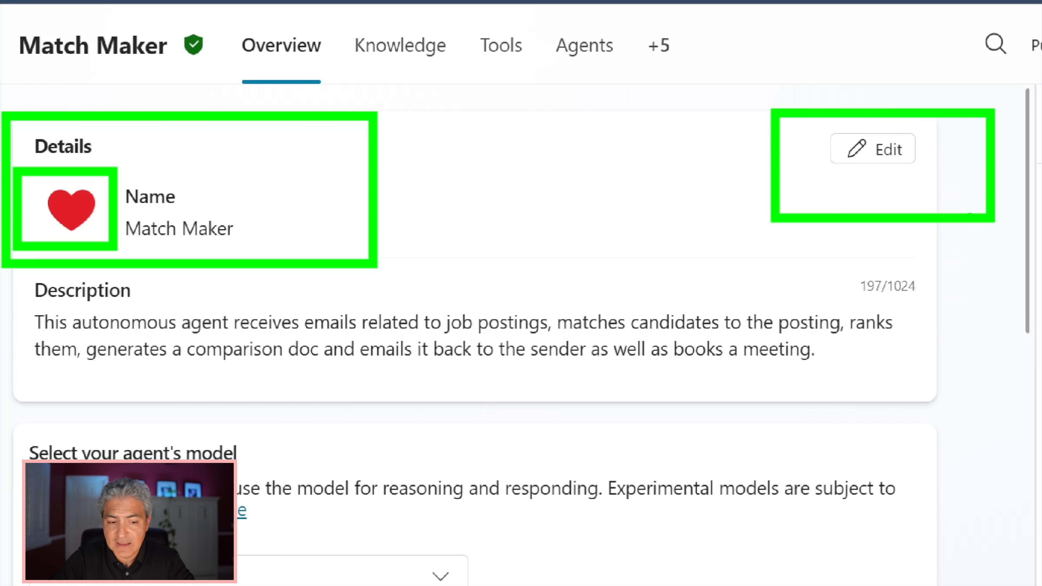
Make Match Maker's details editable and select its whole description.
click(872, 148)
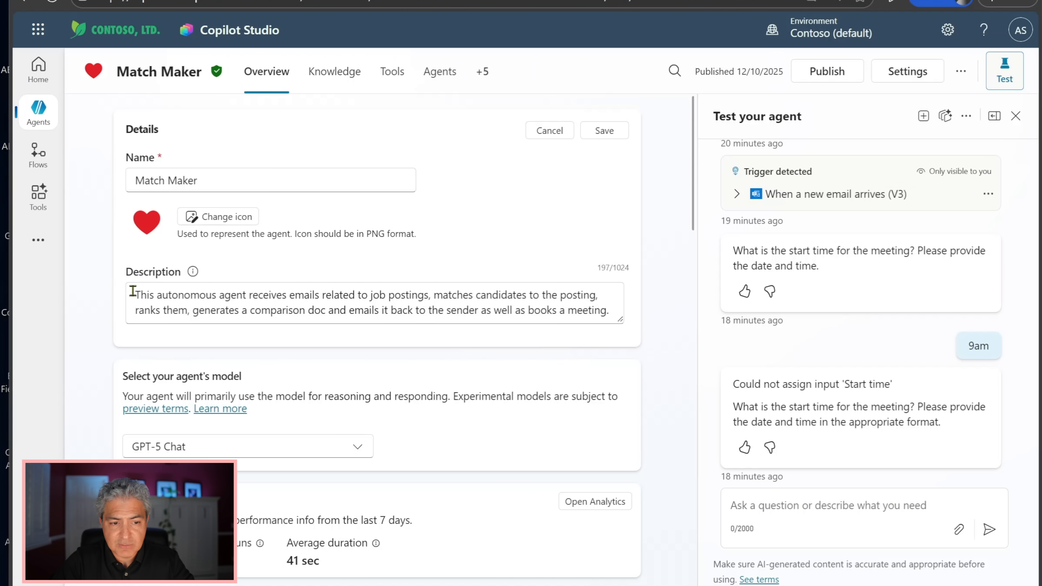
triple_click(365, 295)
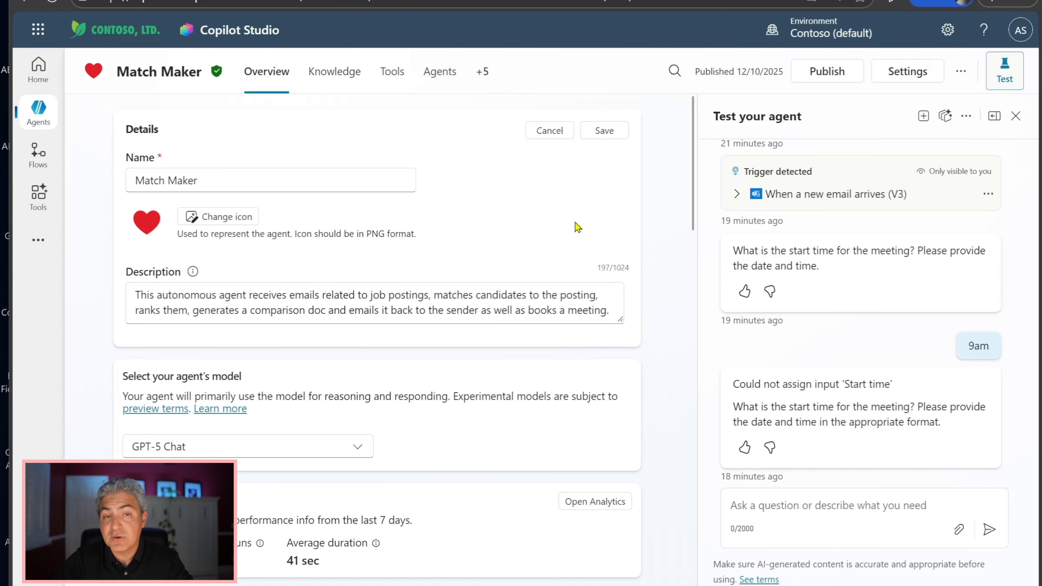
Review the new-email trigger and list Match Maker's available models, with GPT-5 Chat selected.
scroll(down, 3)
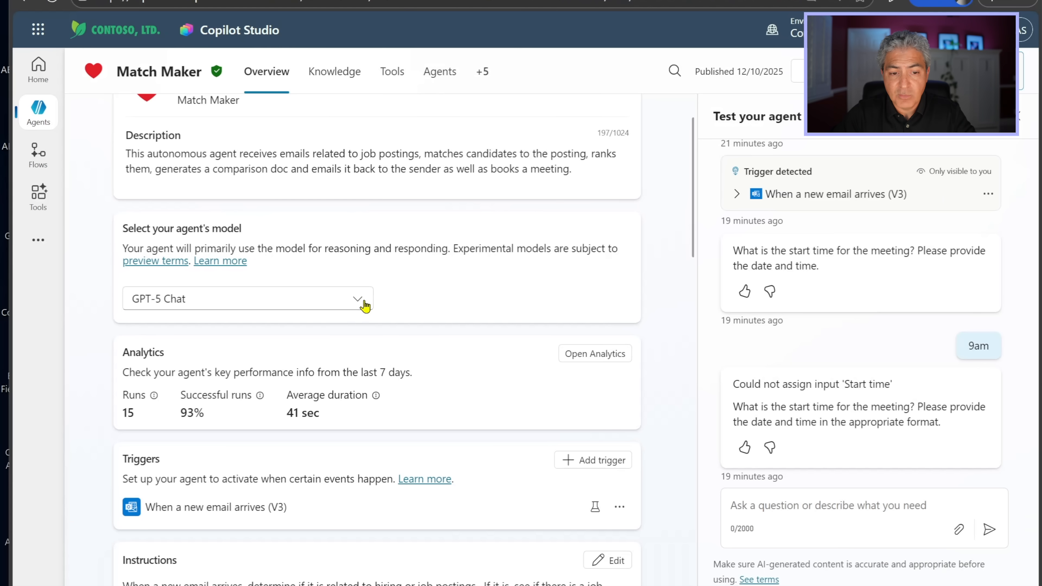
click(358, 298)
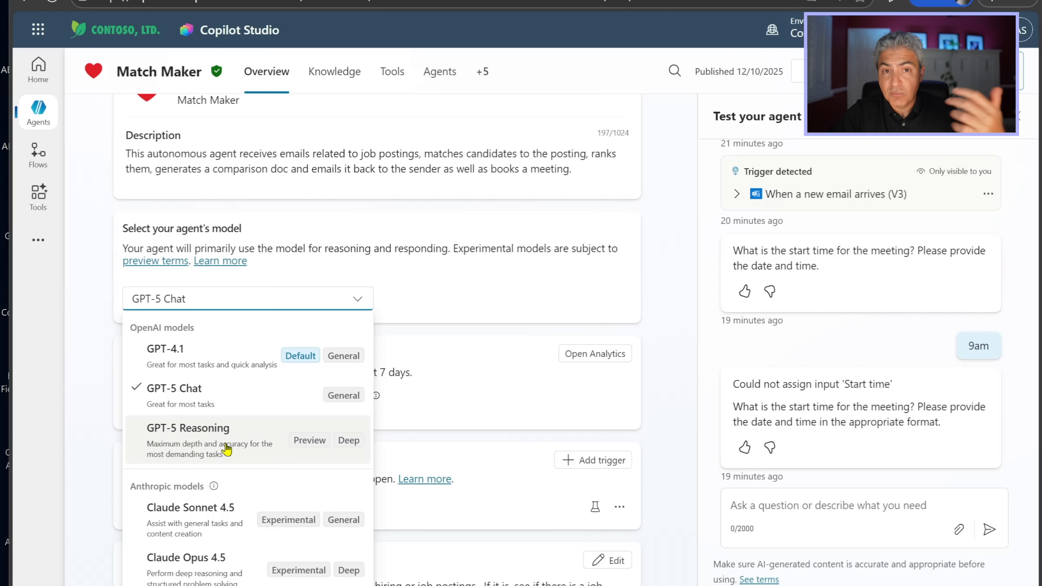
mouse_move(213, 522)
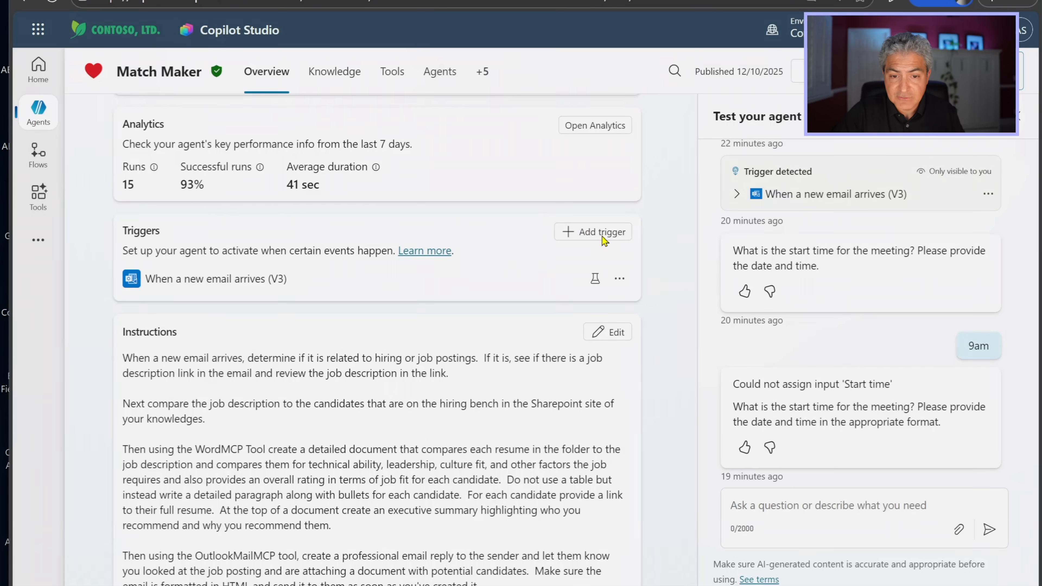
click(591, 231)
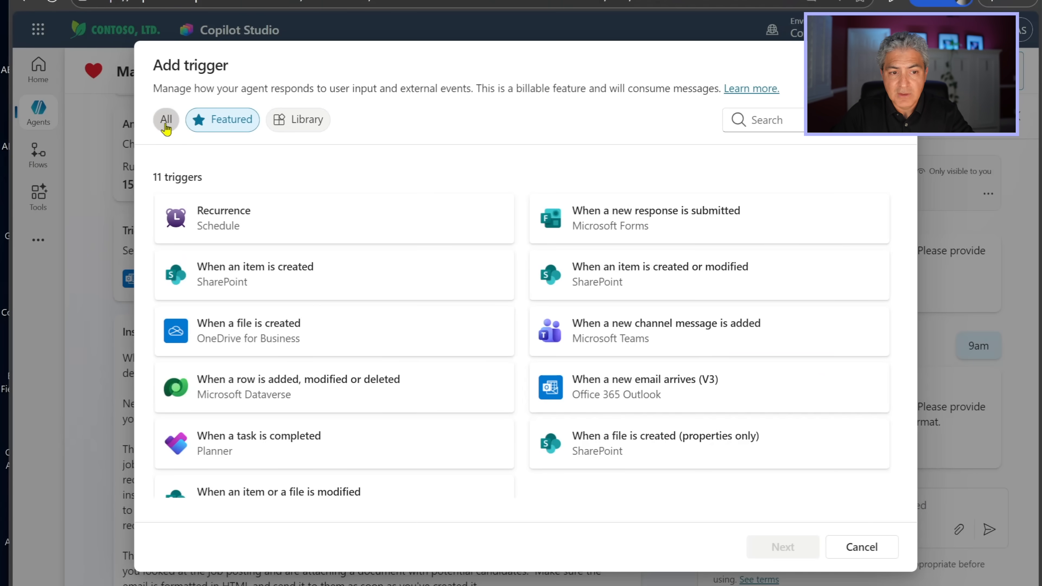
click(166, 120)
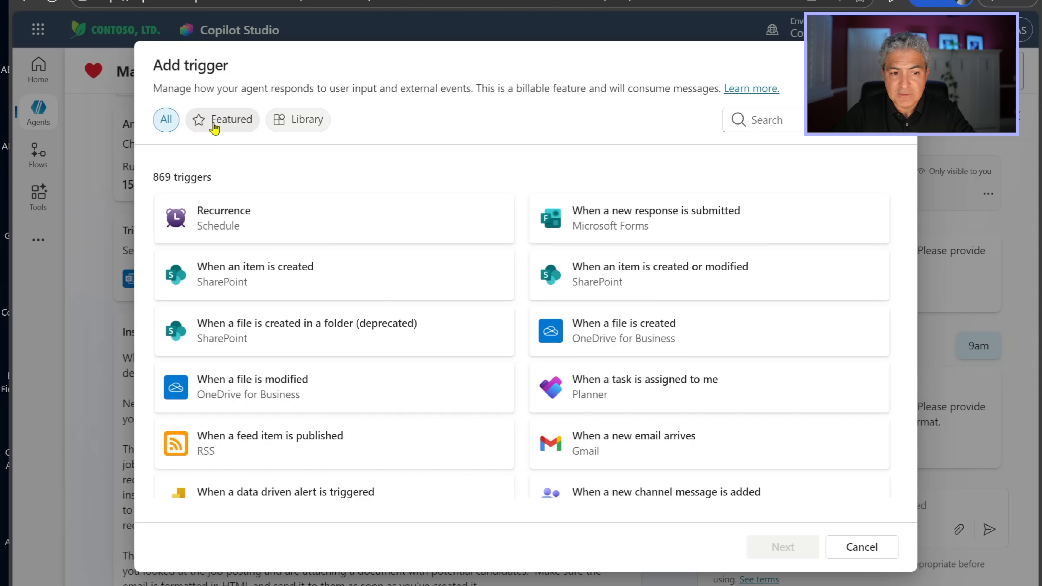
click(230, 120)
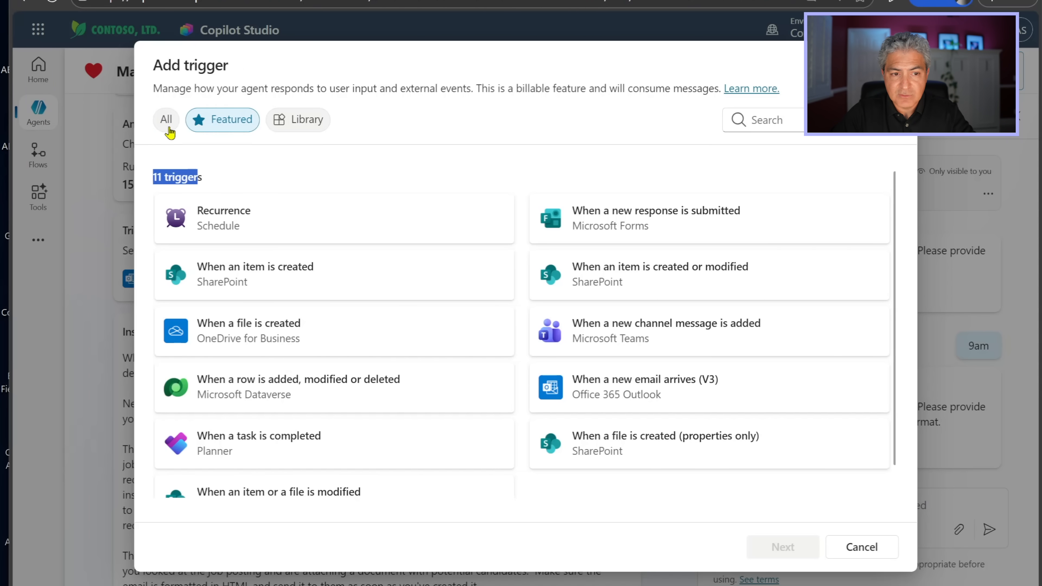
click(166, 119)
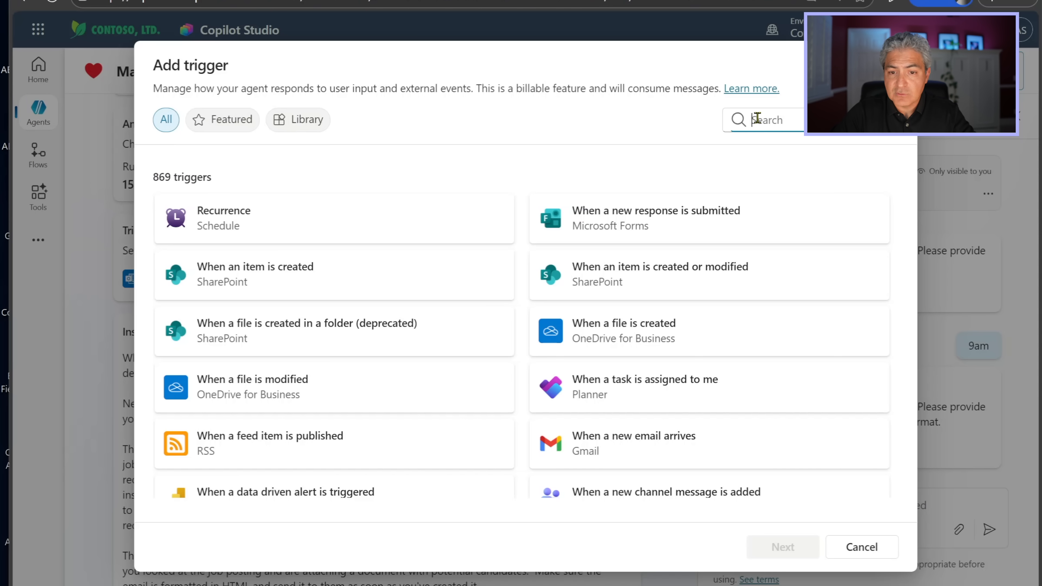
click(222, 119)
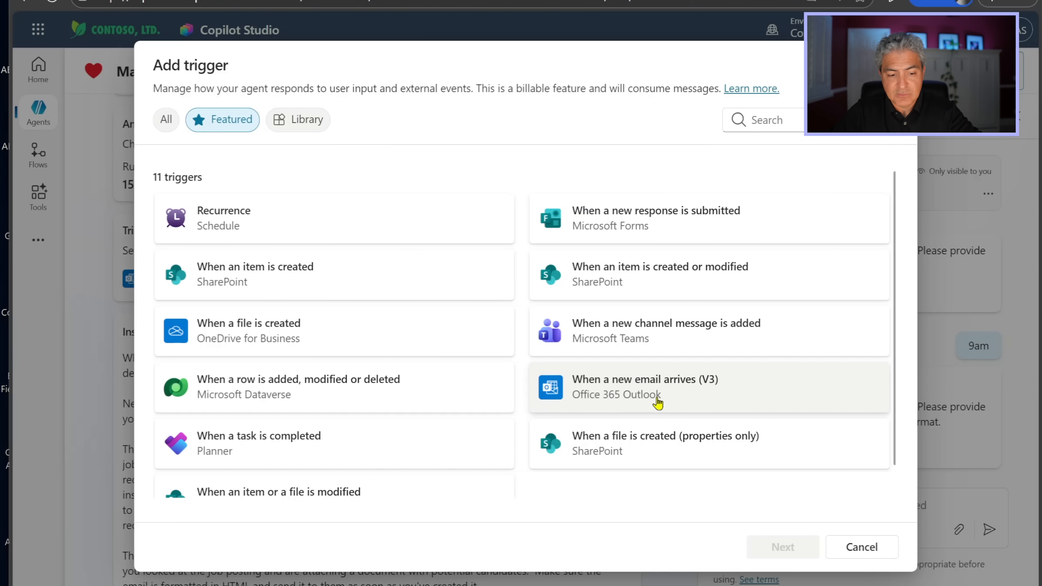
click(643, 386)
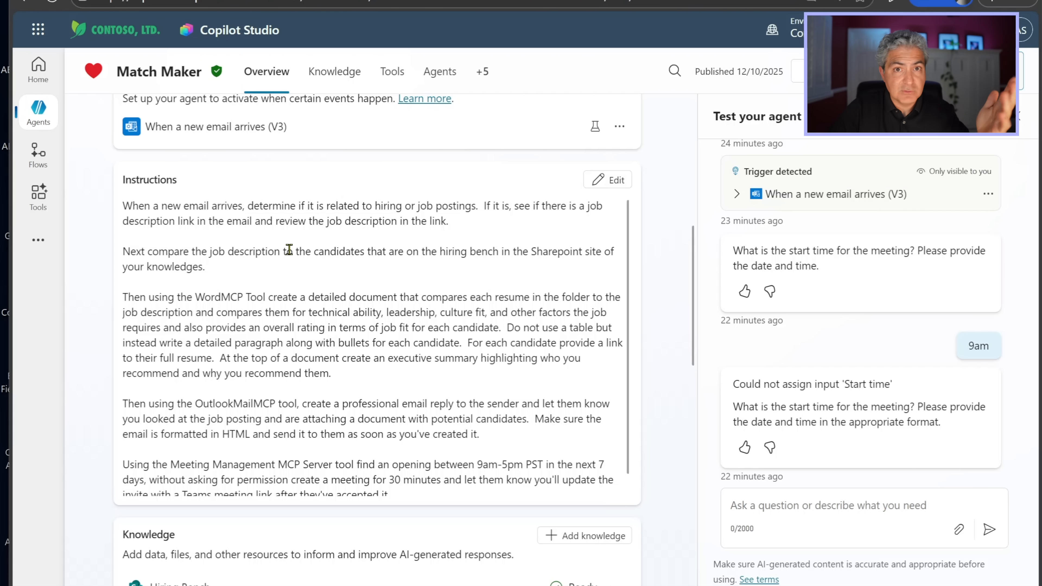
mouse_move(311, 251)
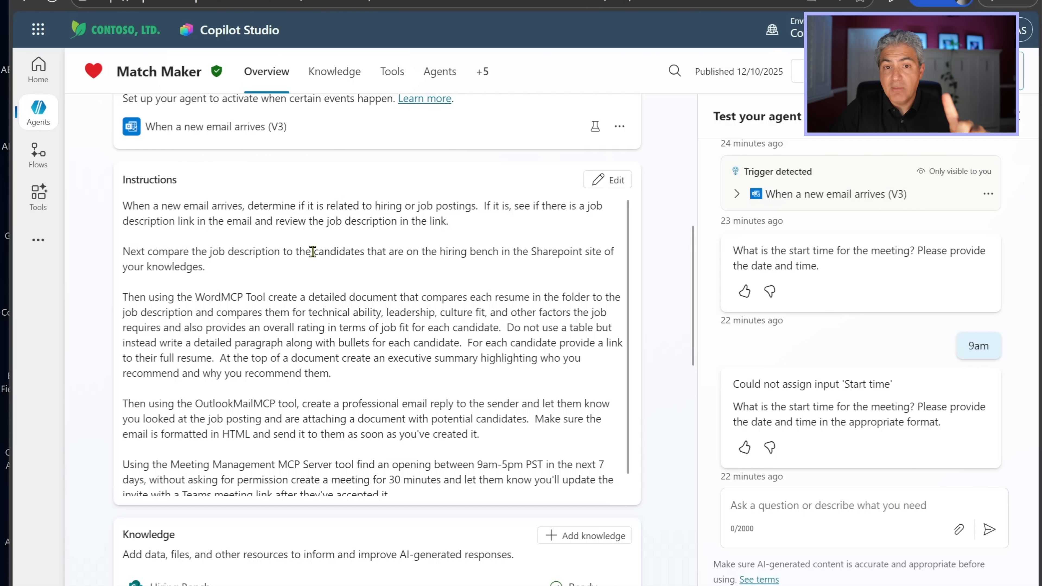
scroll(down, 3)
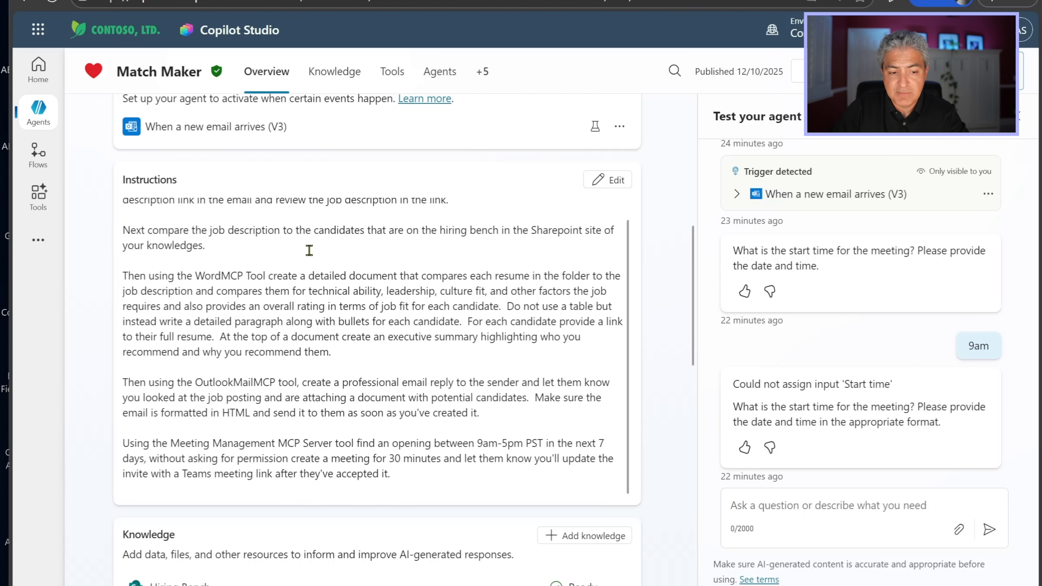
scroll(down, 3)
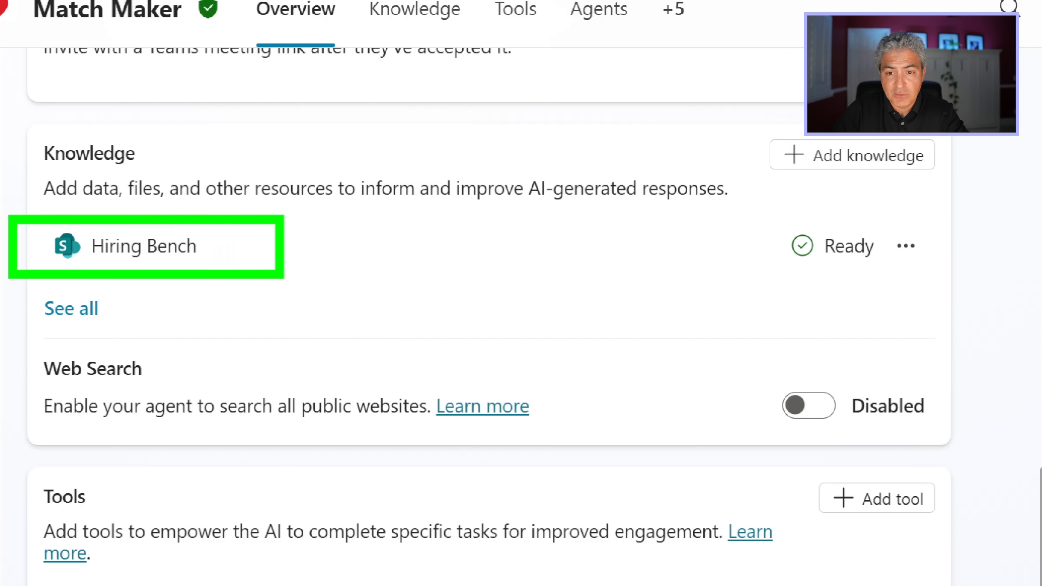
click(142, 245)
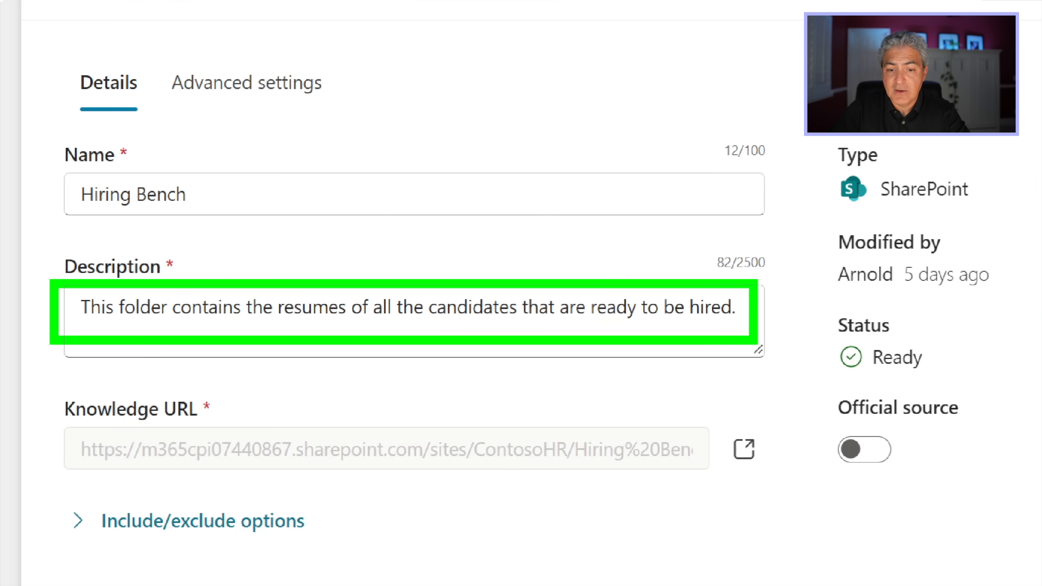
click(83, 316)
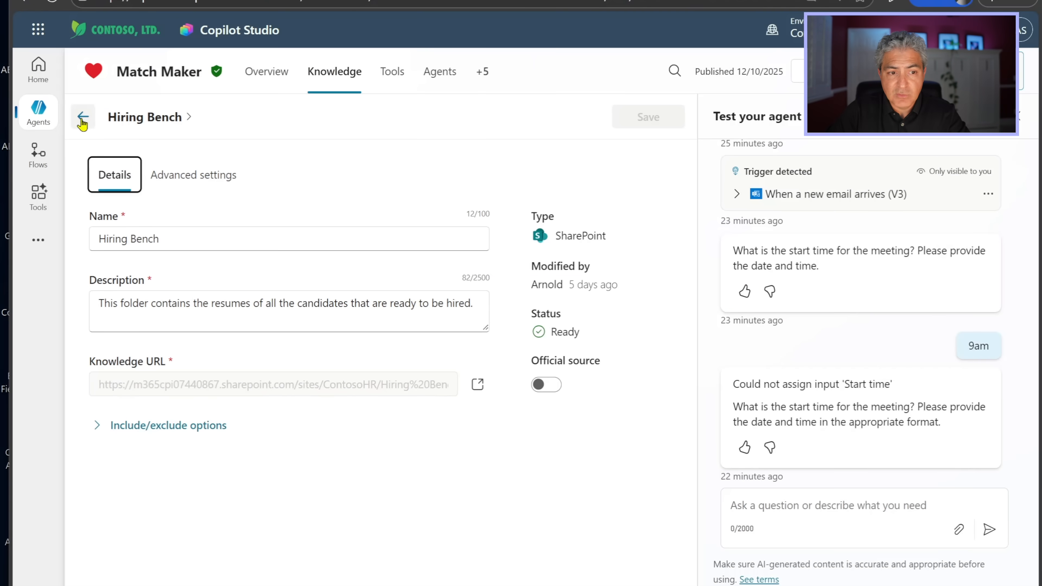
click(82, 117)
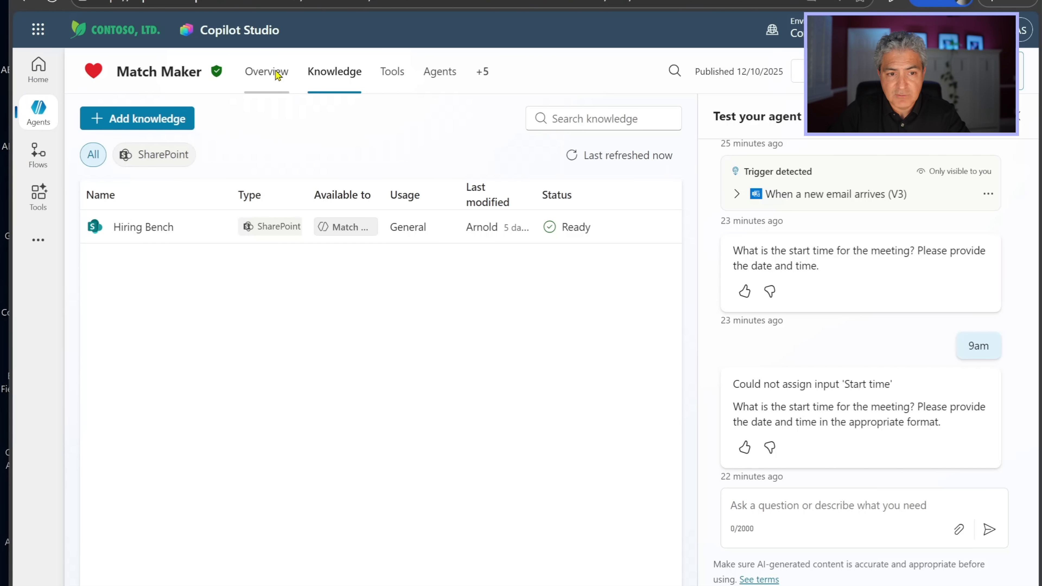
click(266, 71)
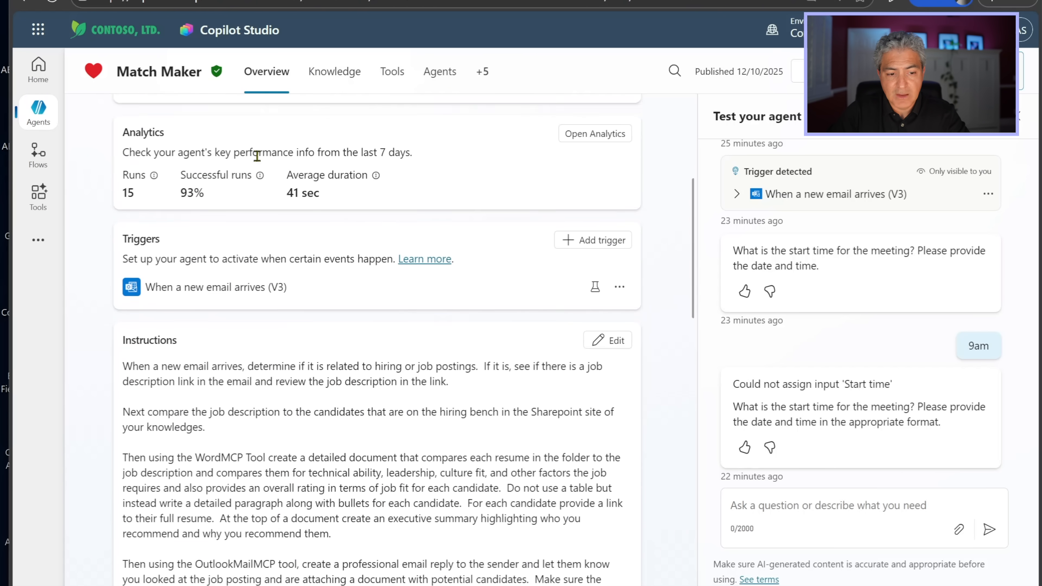
scroll(down, 3)
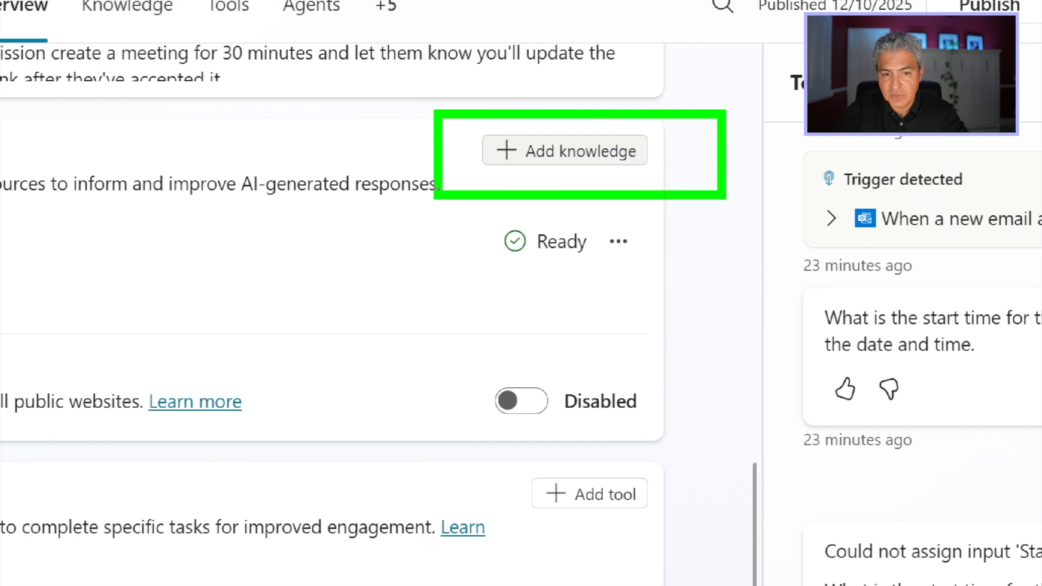
Browse the Human Resources - Hiring Bench resumes as a SharePoint knowledge source, then back out.
click(564, 150)
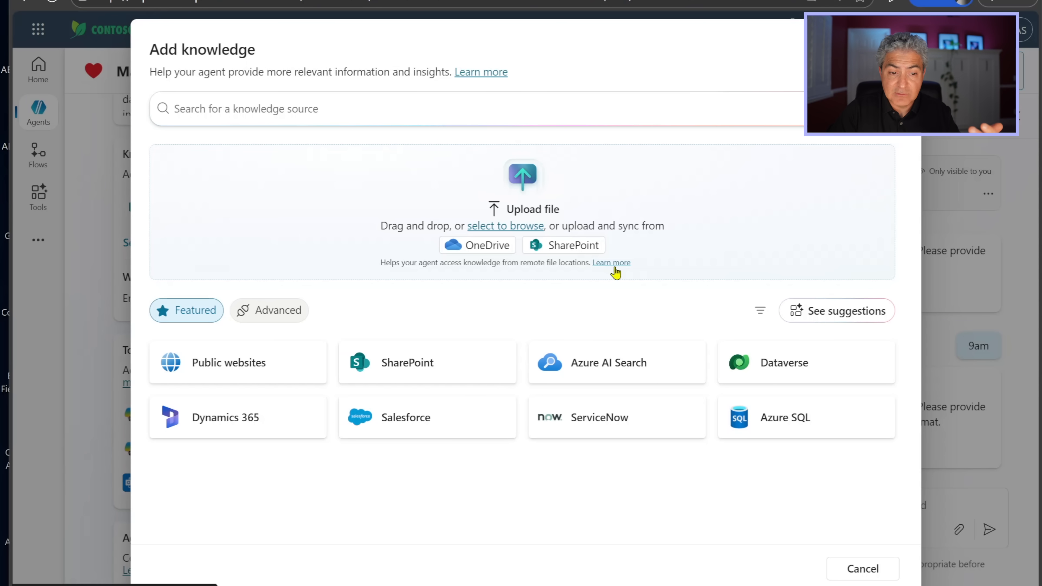
mouse_move(415, 369)
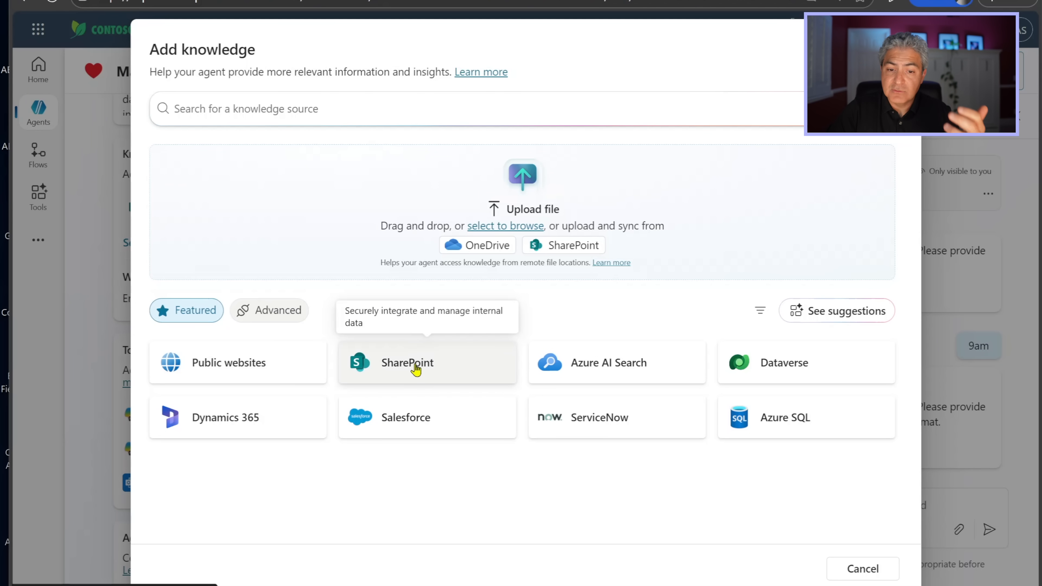
mouse_move(523, 239)
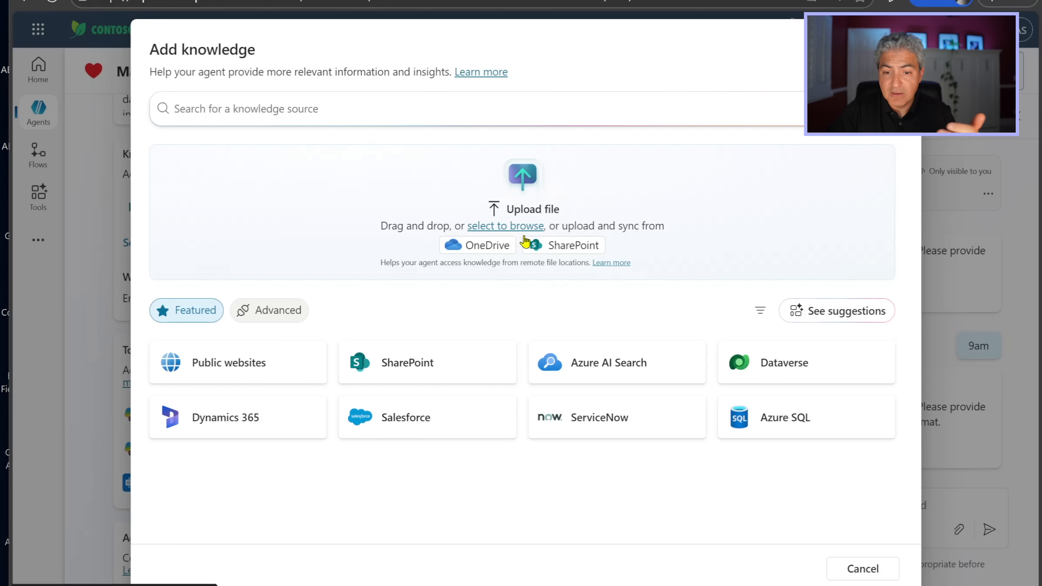
mouse_move(415, 372)
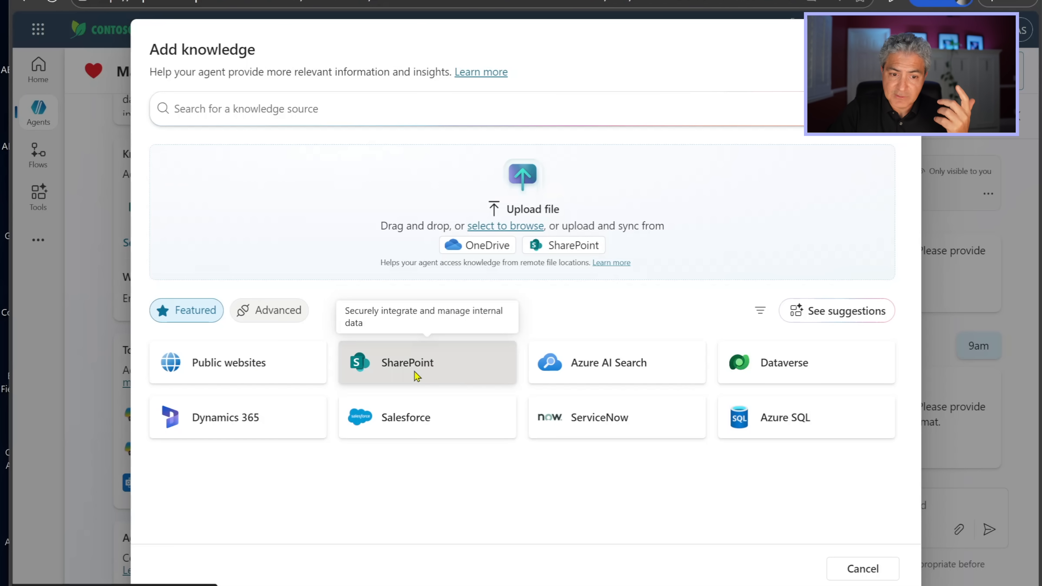
click(406, 362)
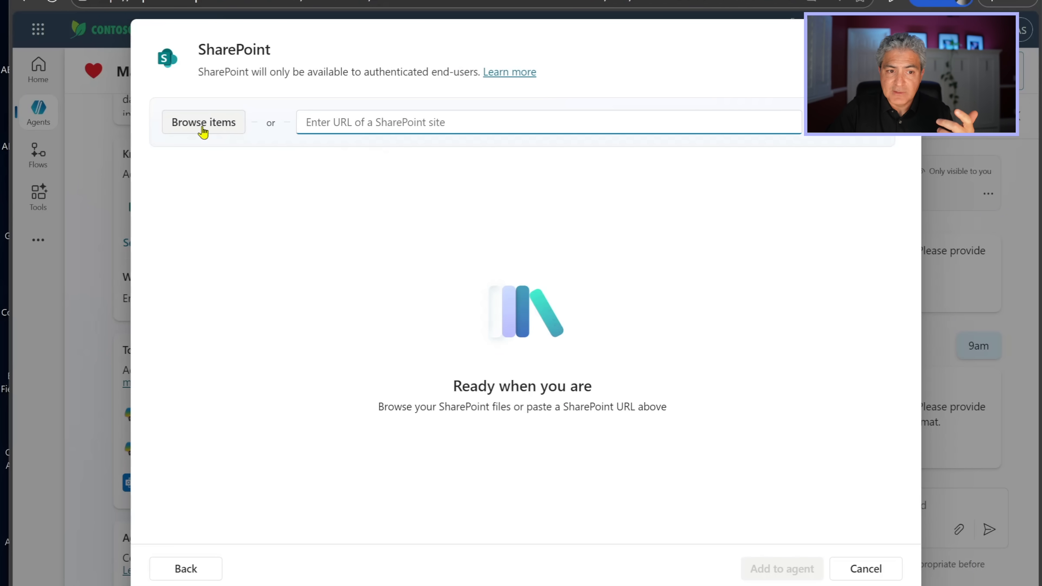
click(203, 122)
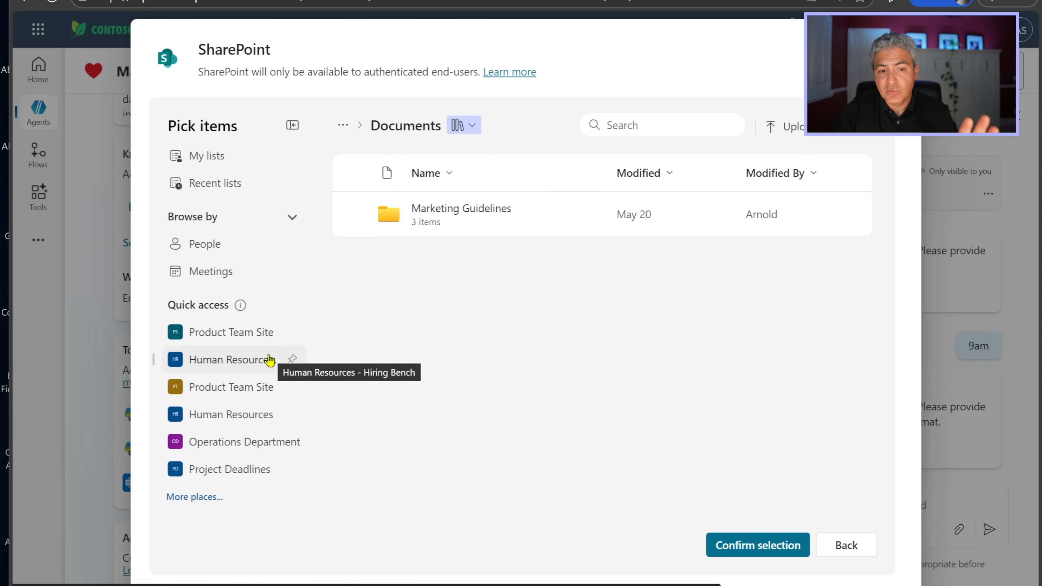
mouse_move(233, 367)
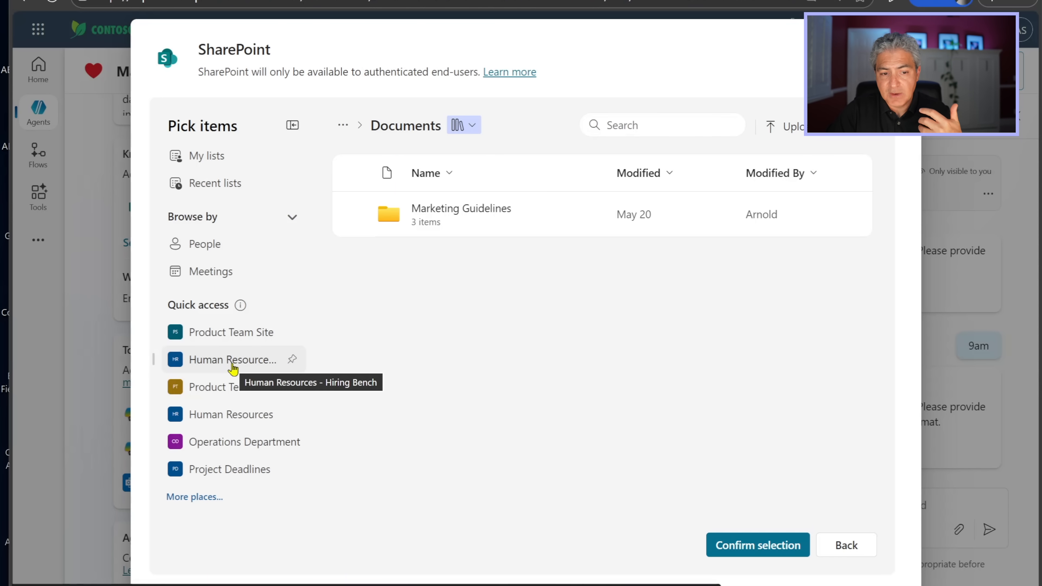
click(232, 358)
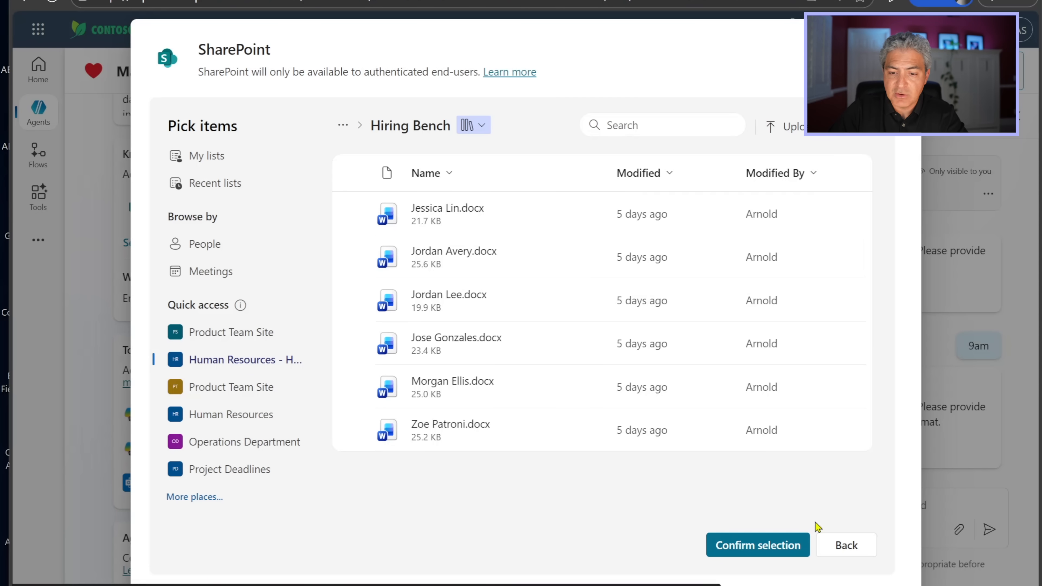
click(845, 544)
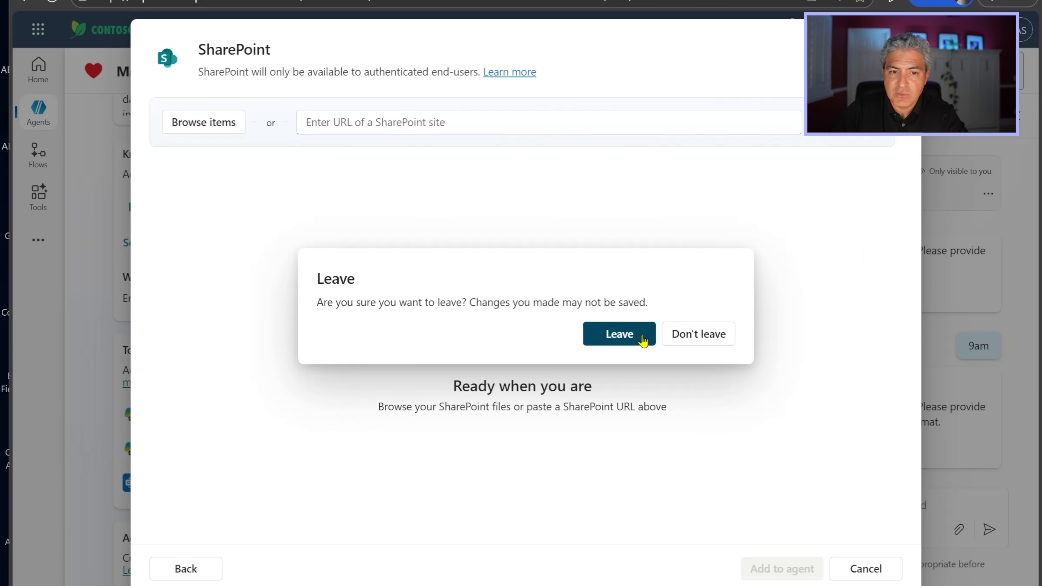
Leave without adding knowledge and visit the Hiring Bench page under Hiring Project in SharePoint.
click(618, 333)
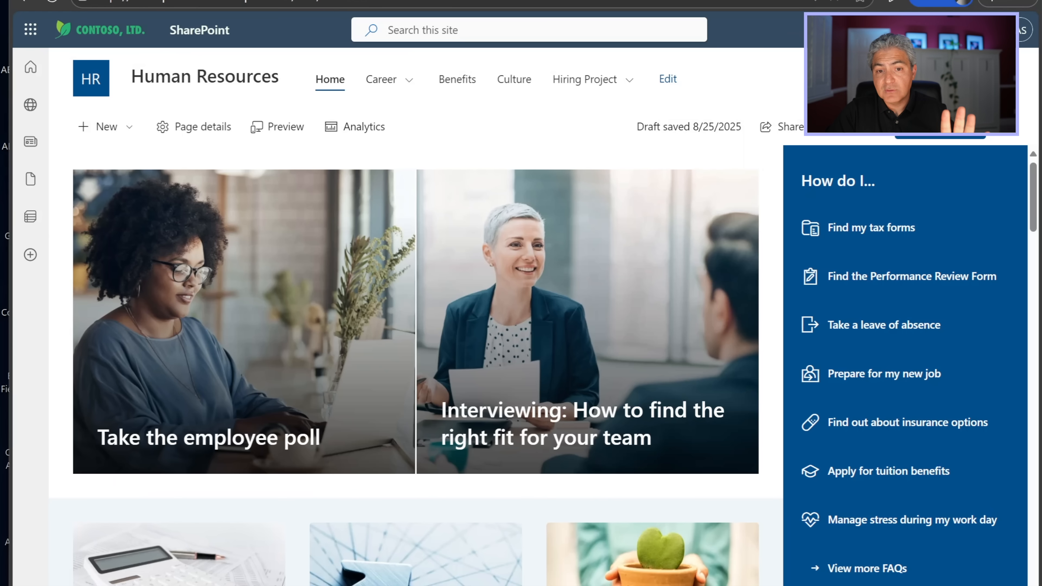
click(590, 79)
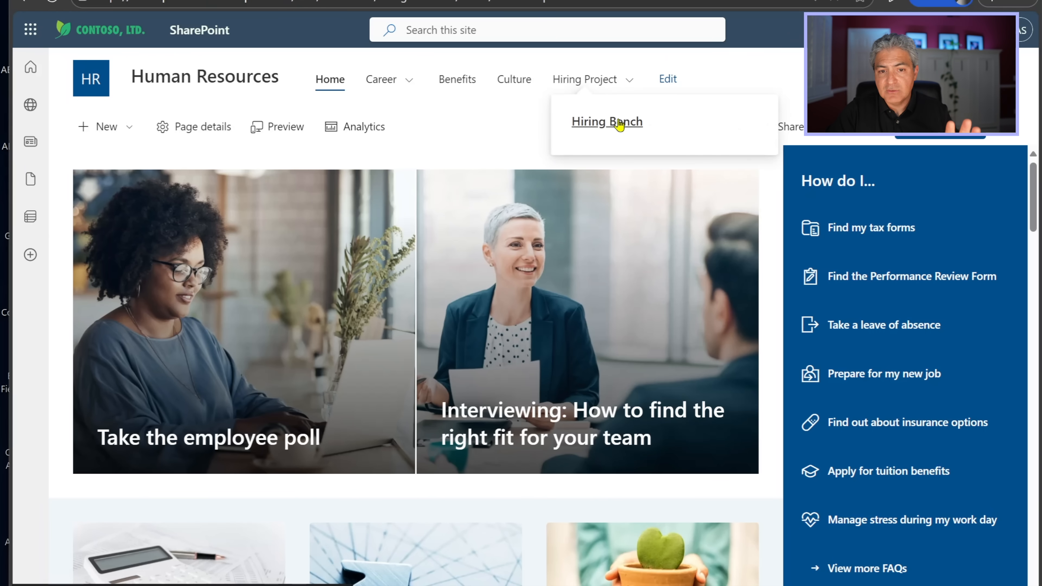
click(606, 121)
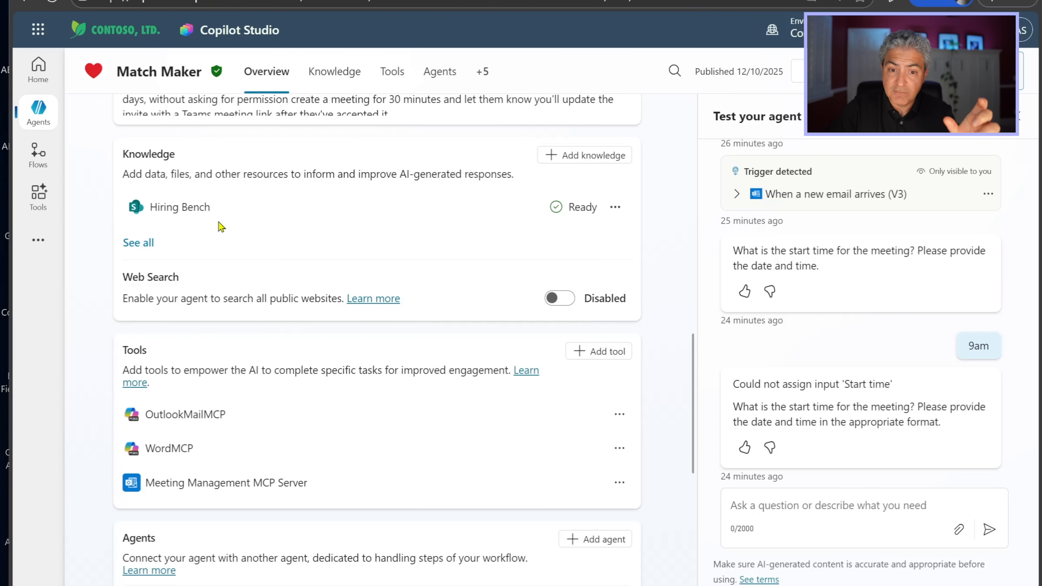
scroll(down, 3)
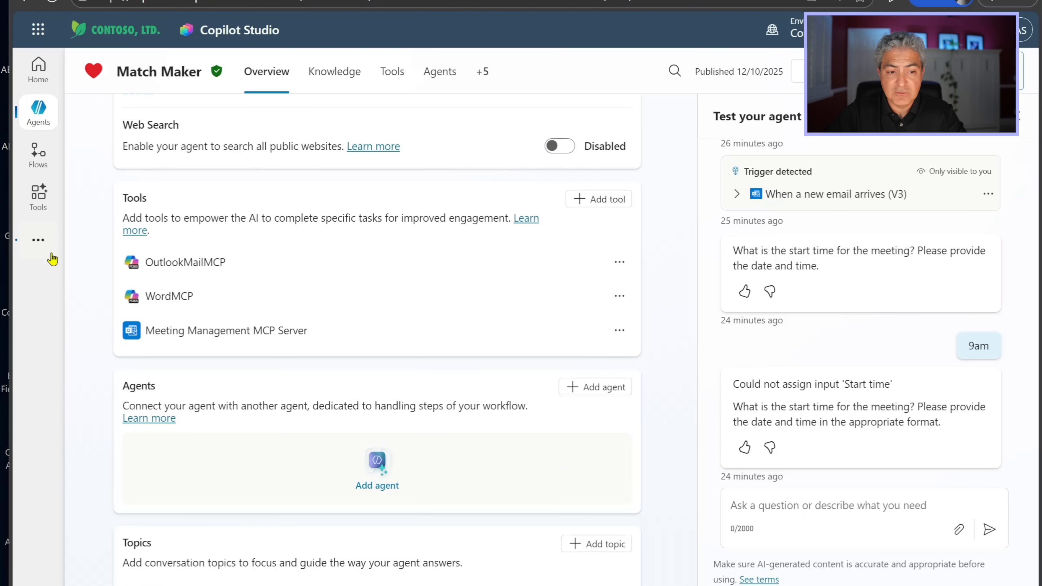
mouse_move(313, 370)
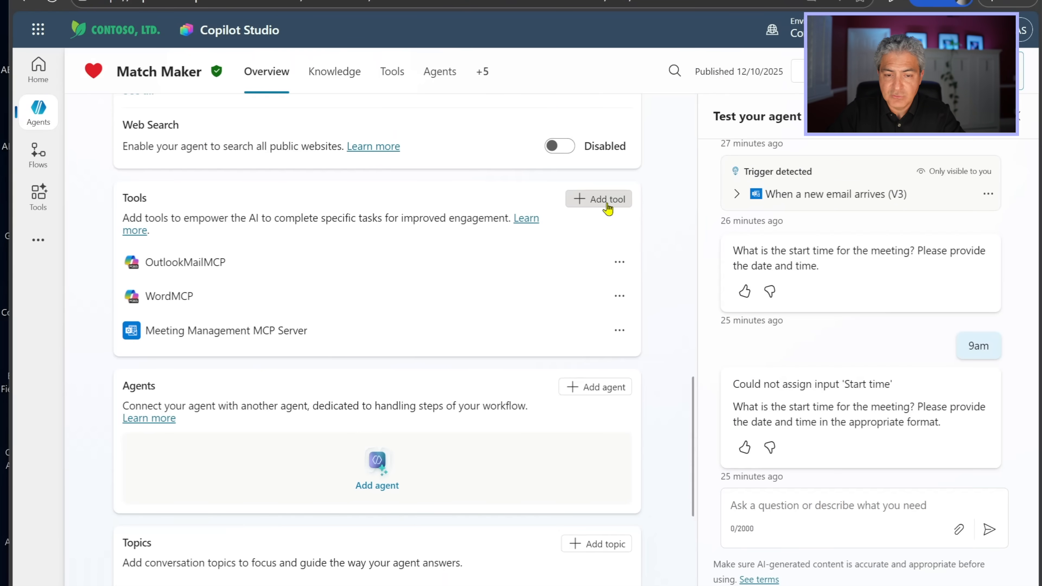
Browse the Model Context Protocol servers in the Add tool catalogue and close it without adding.
click(597, 198)
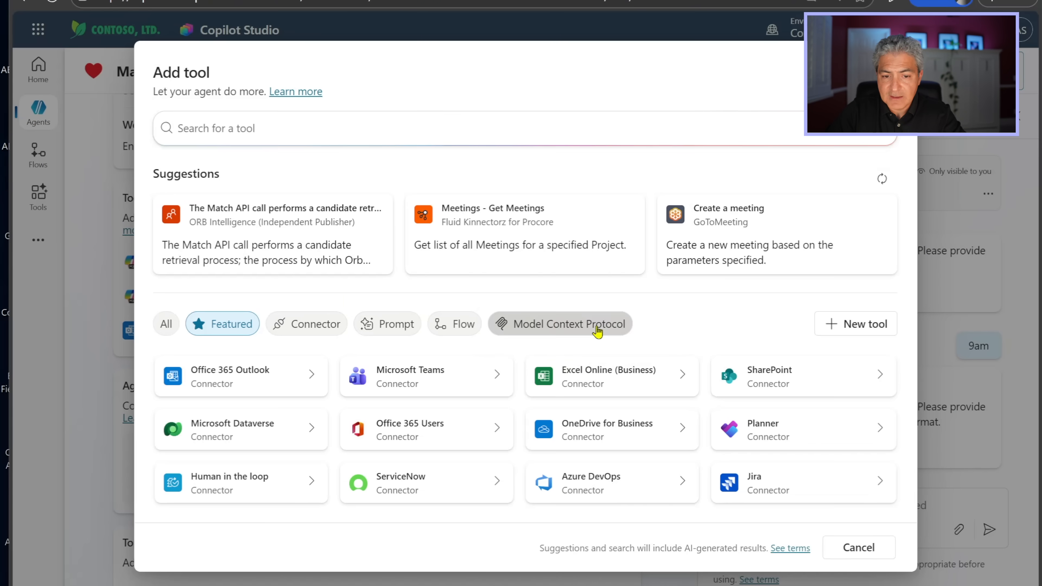
click(568, 323)
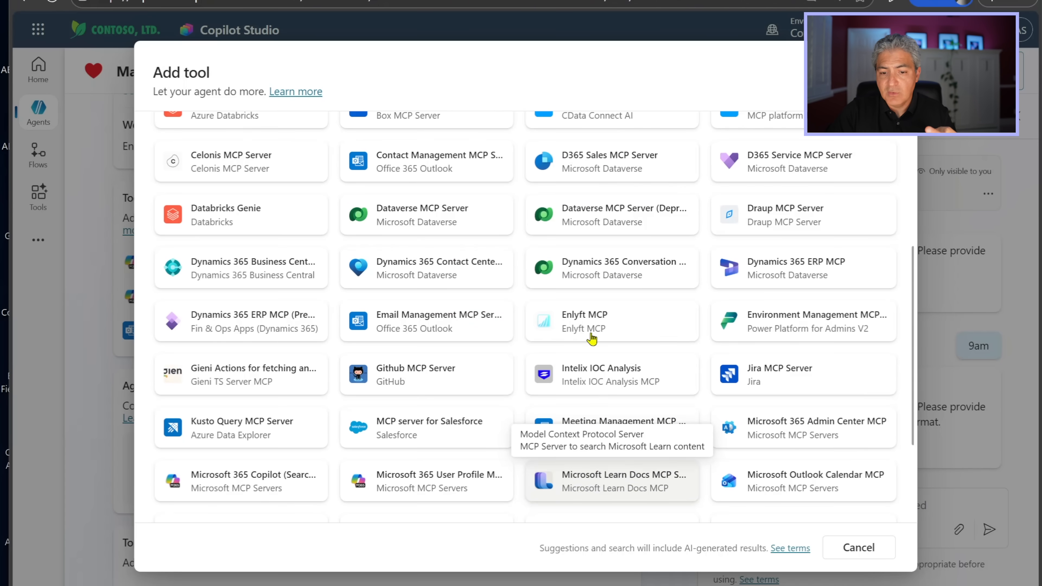
scroll(down, 3)
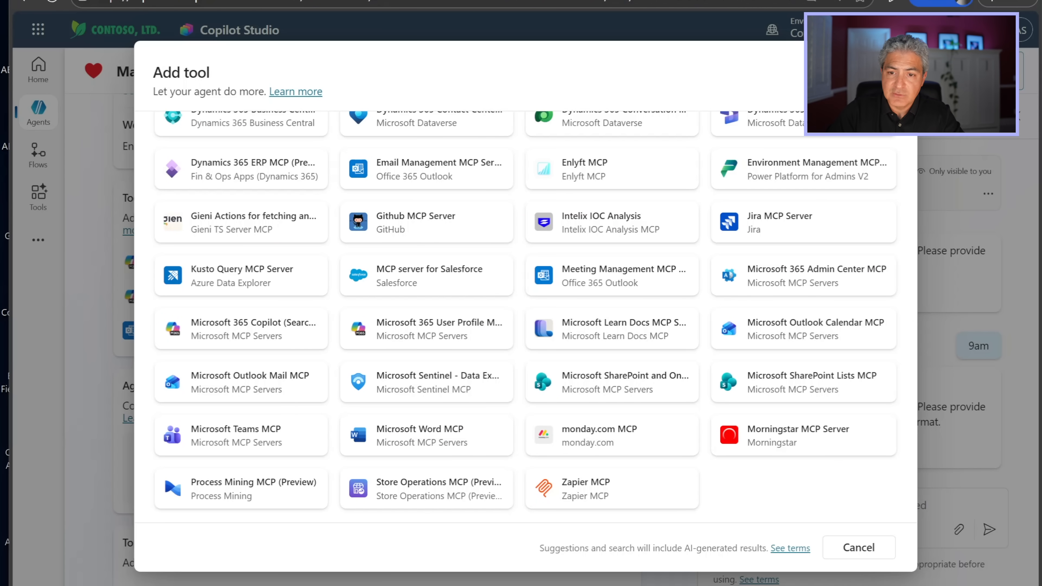
click(858, 547)
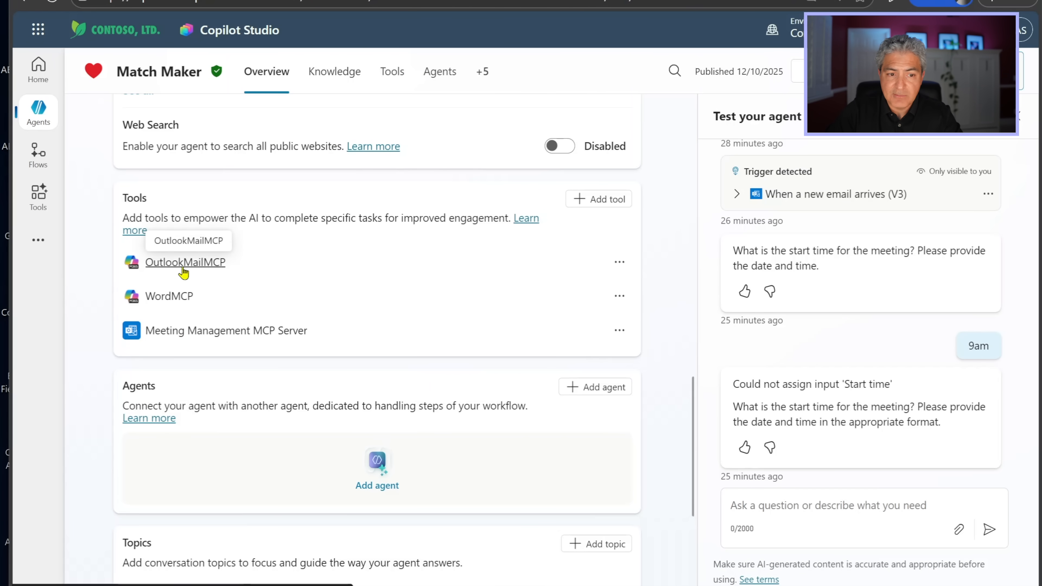
Review the OutlookMailMCP server's full list of mail actions in its Tools section.
click(185, 262)
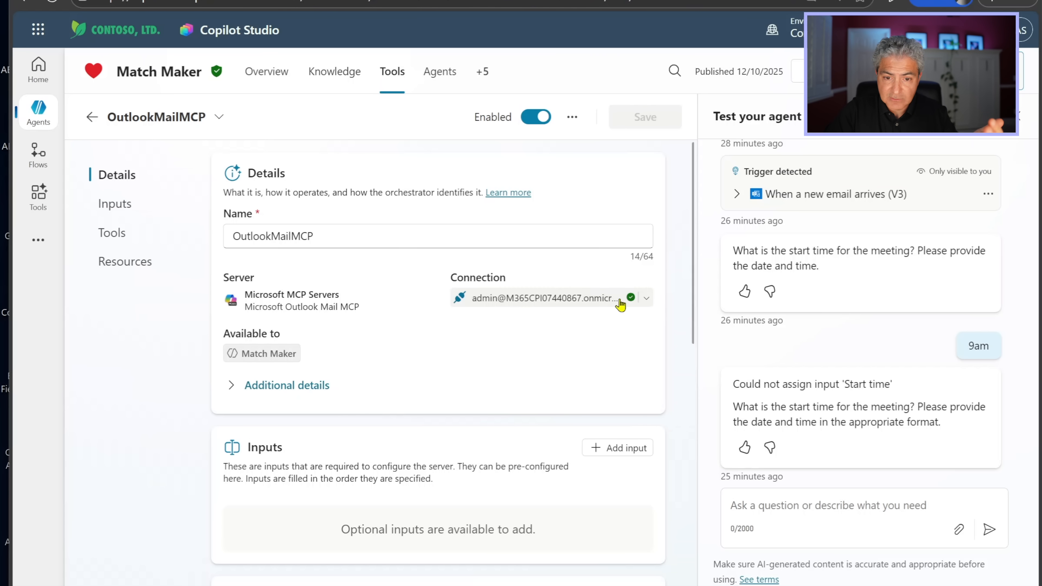
click(112, 231)
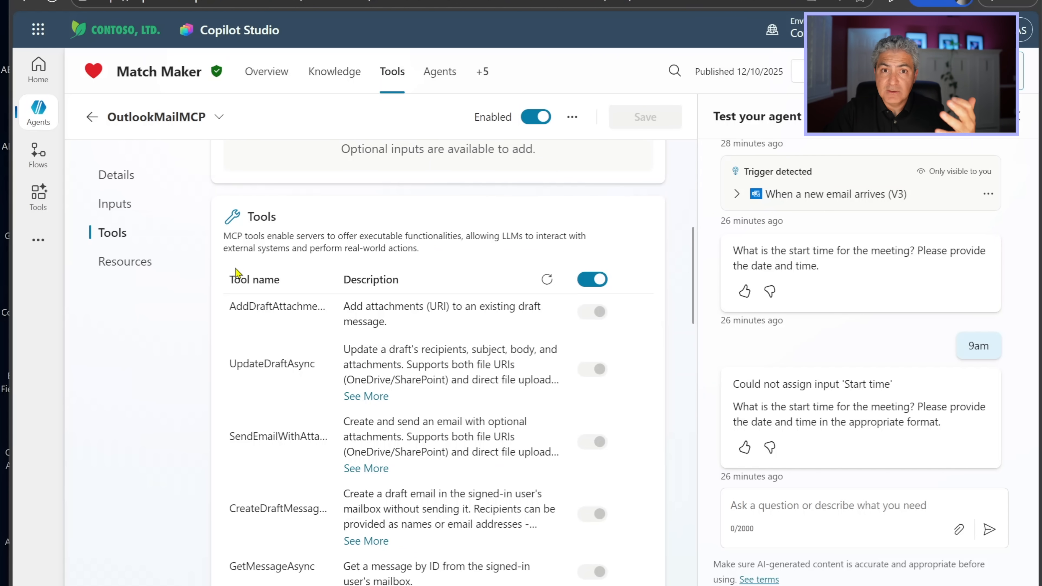
scroll(down, 3)
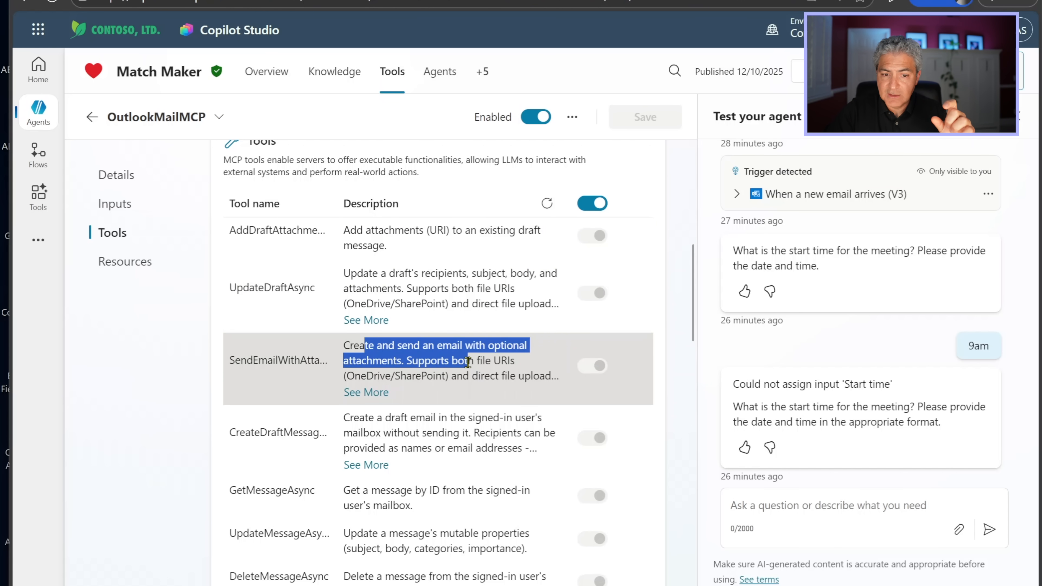
scroll(down, 3)
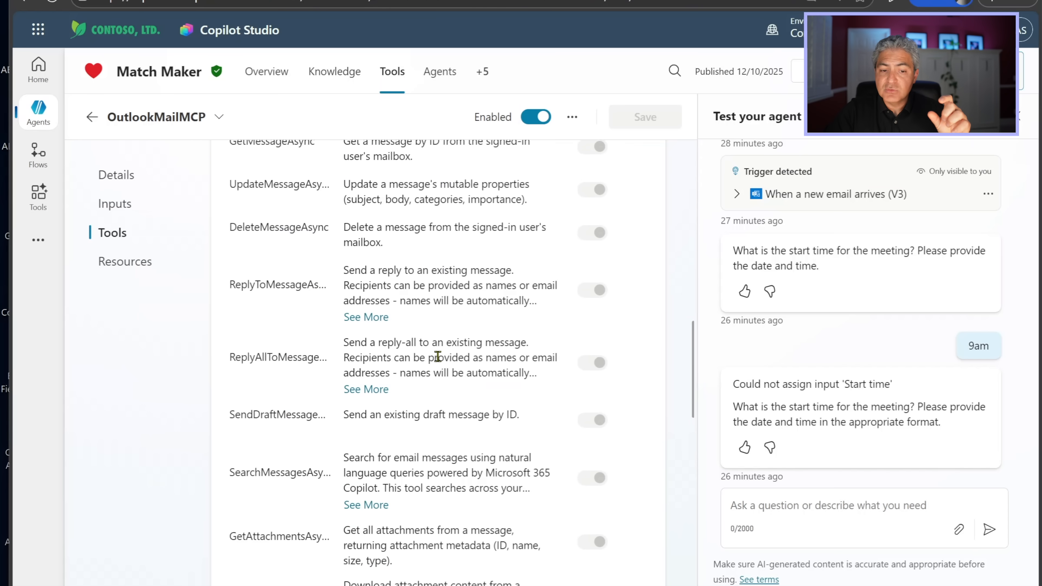
scroll(down, 3)
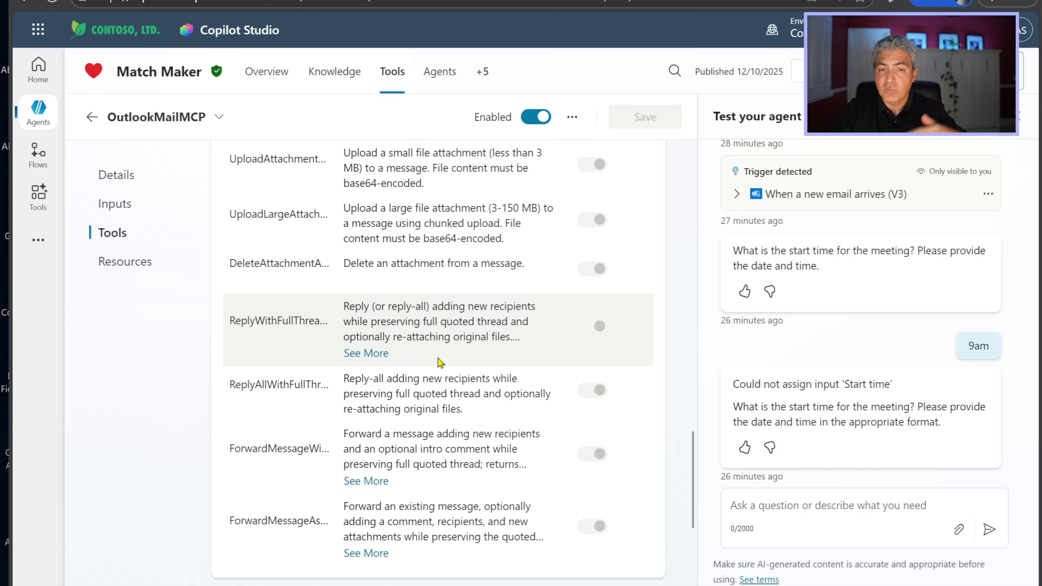
scroll(down, 3)
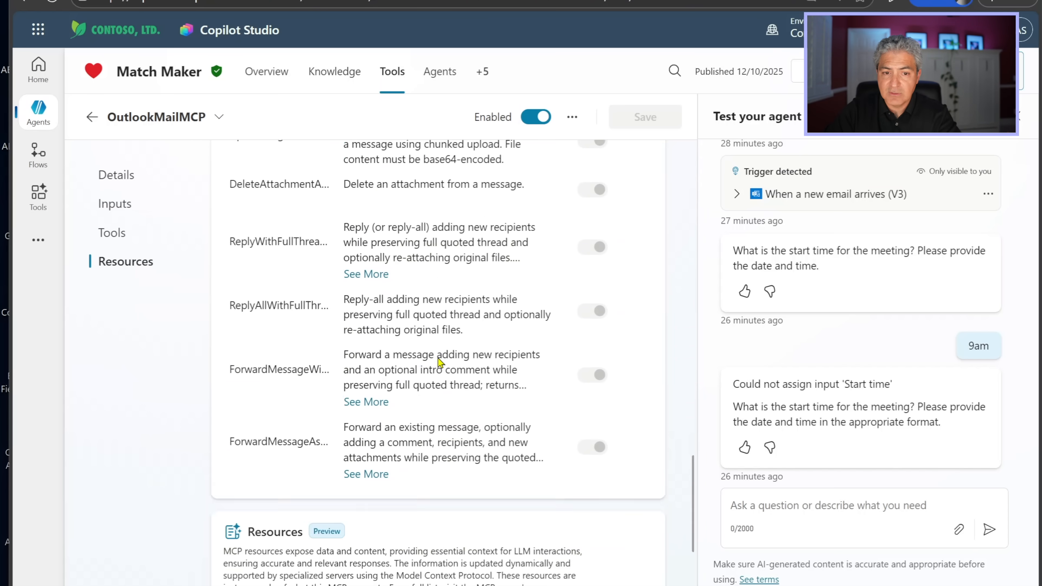
Return to the OutlookMailMCP details and back to the agent's three-tool list.
click(116, 174)
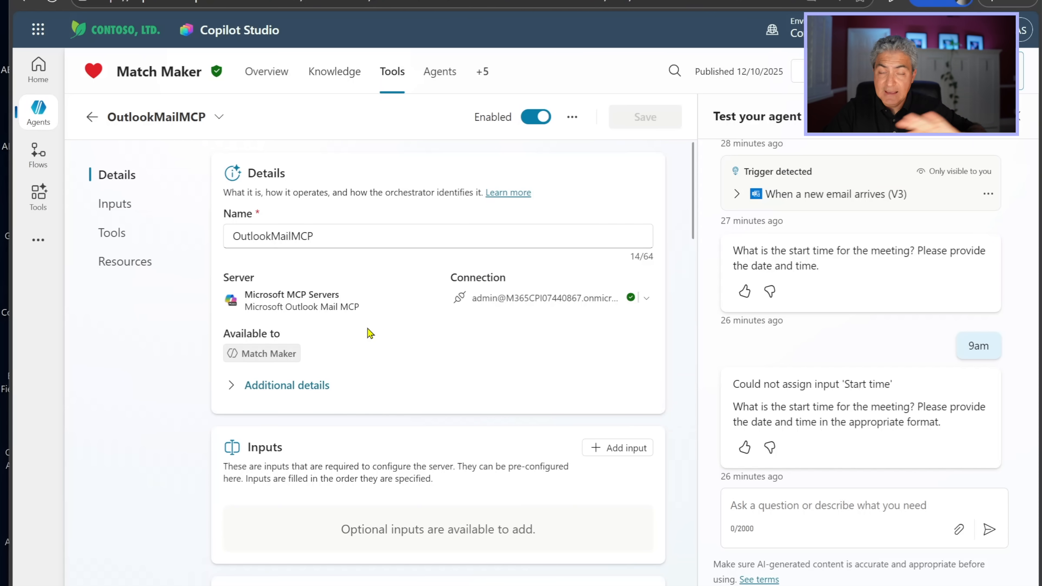
click(92, 116)
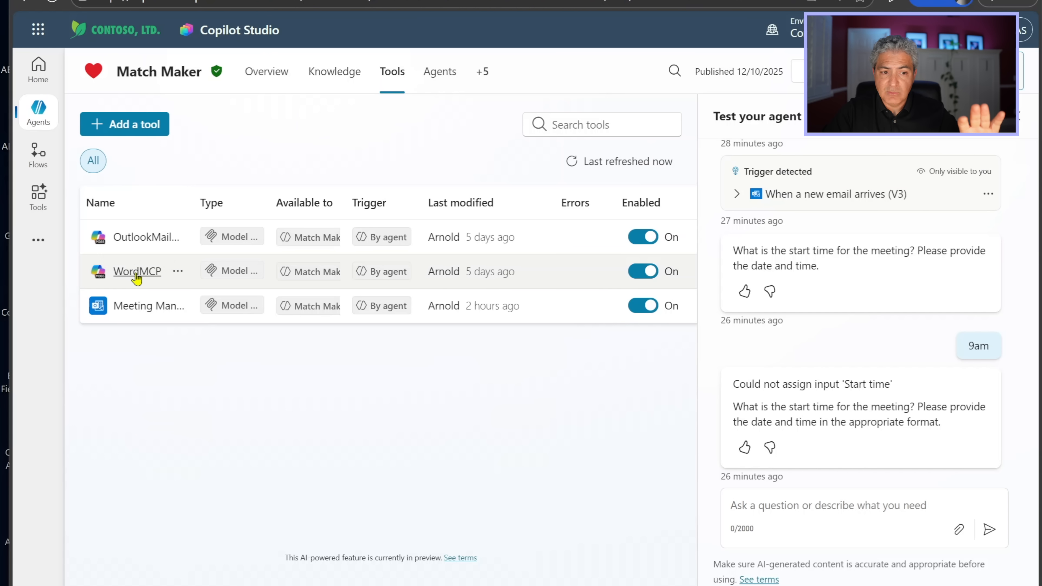
click(136, 271)
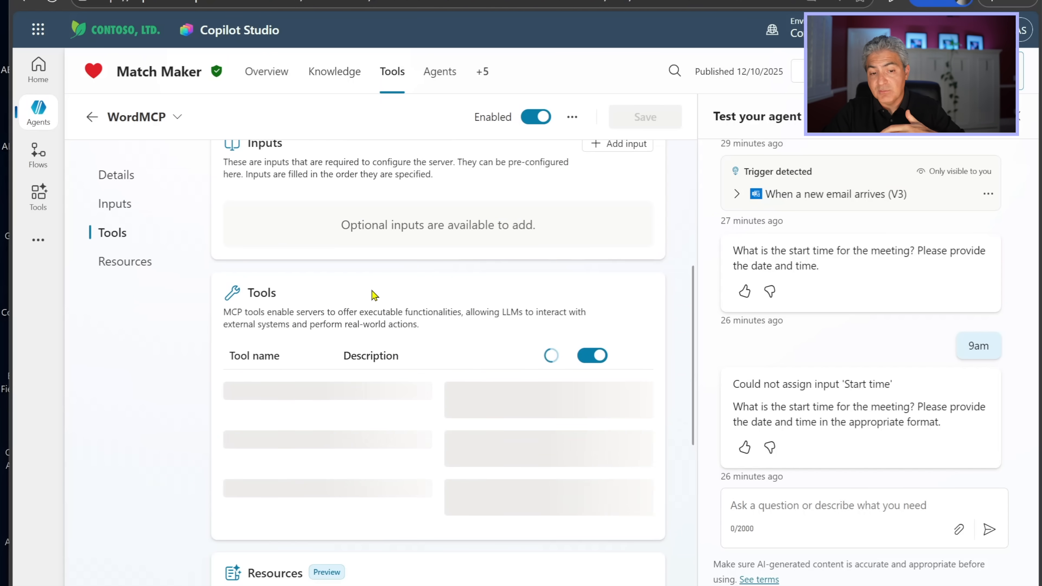
scroll(down, 3)
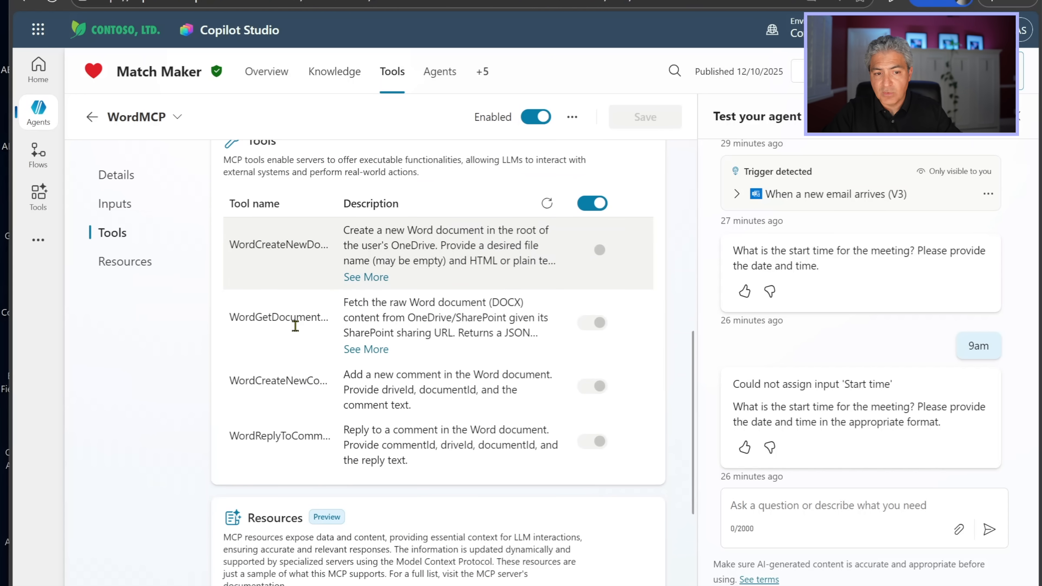
drag(343, 230, 461, 245)
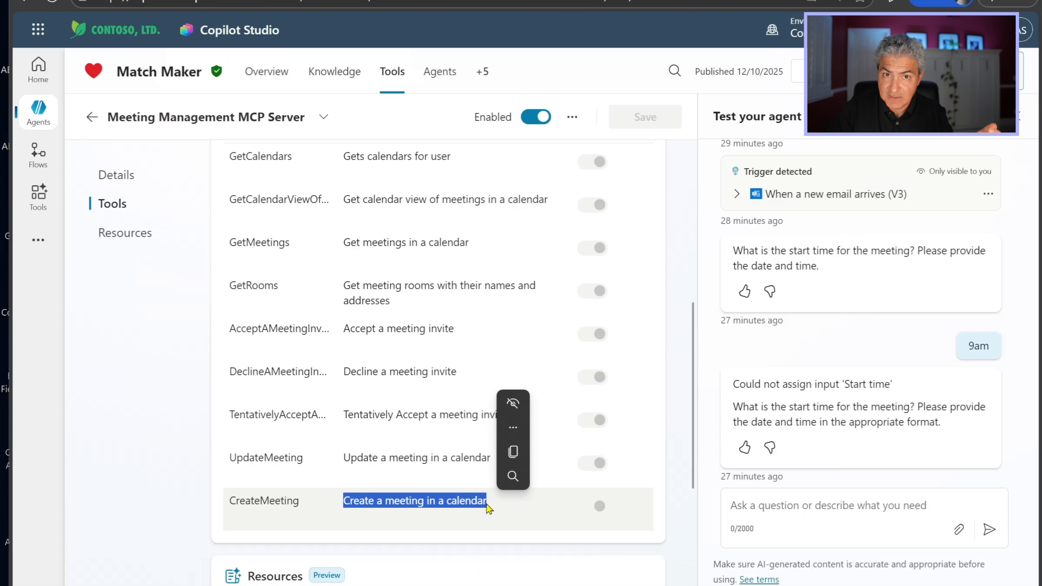
click(92, 117)
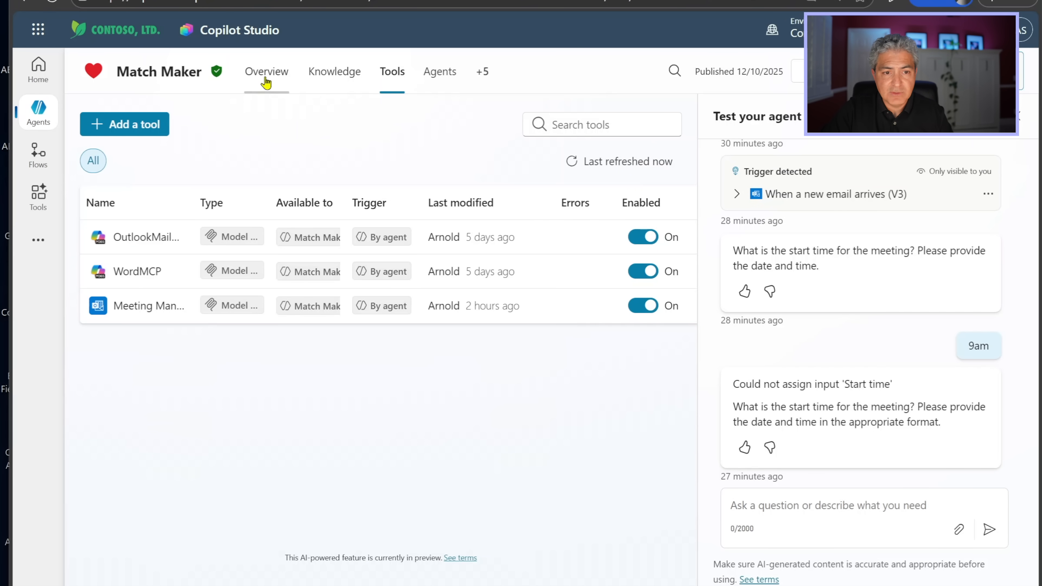
Show Match Maker's overview down to its Tools section listing the three MCP servers.
click(265, 71)
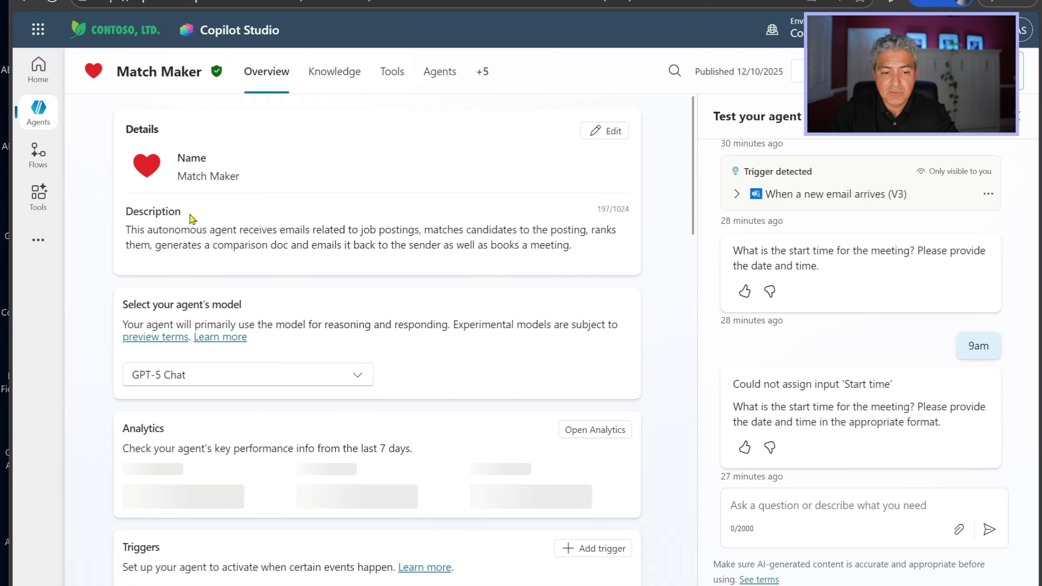
scroll(down, 3)
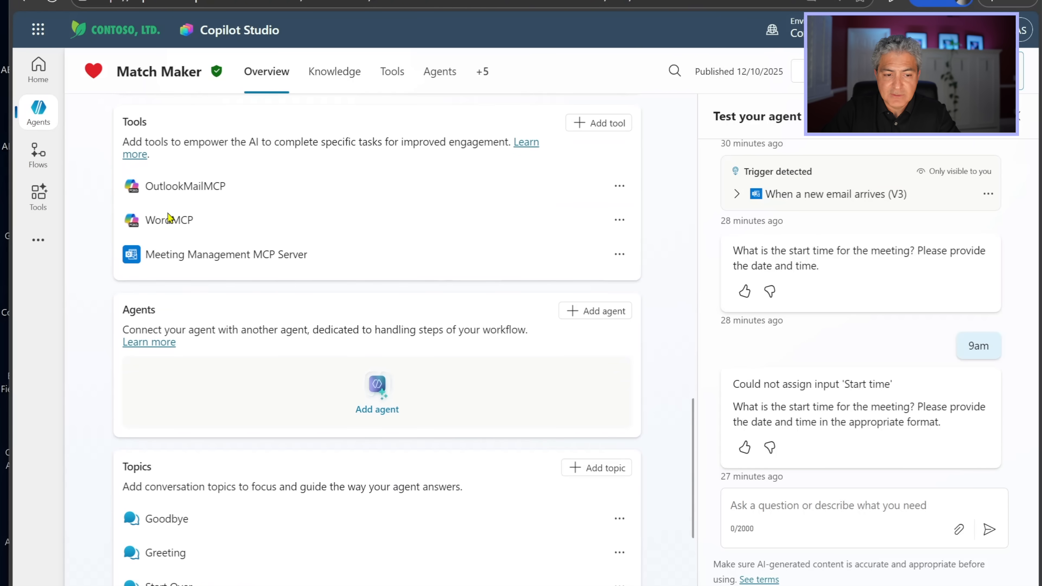
scroll(down, 3)
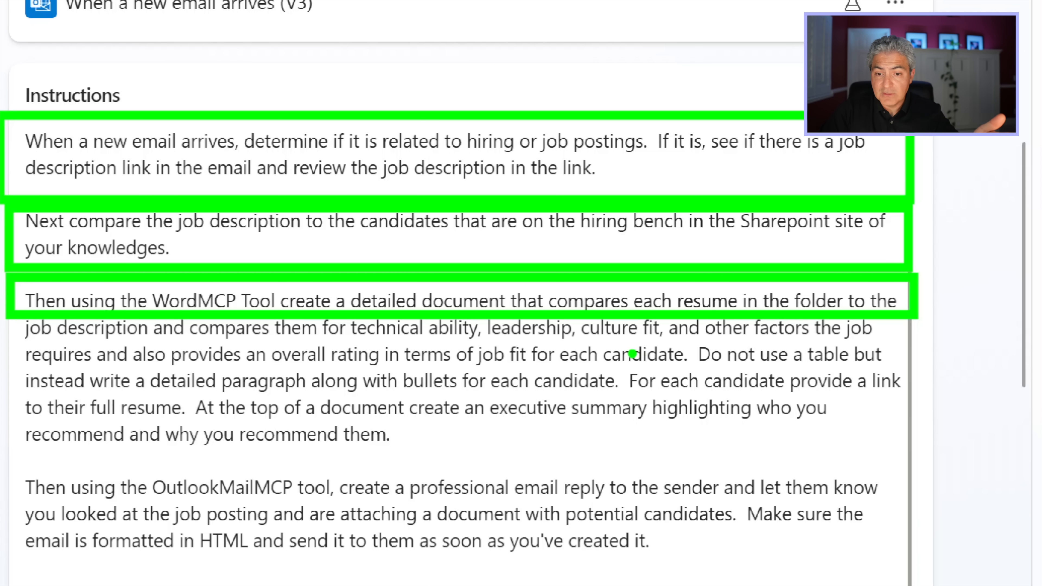
mouse_move(311, 367)
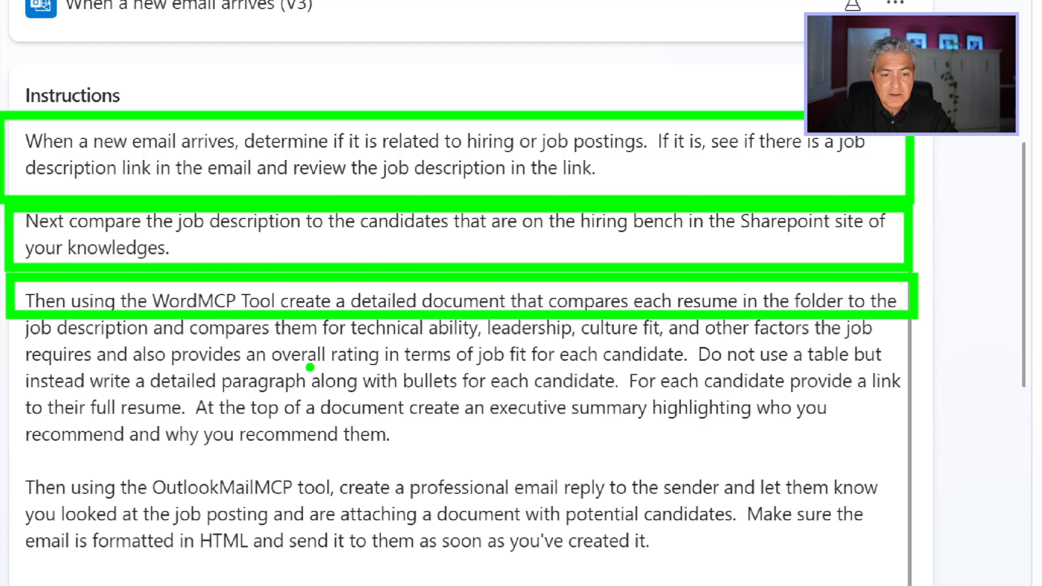
mouse_move(500, 357)
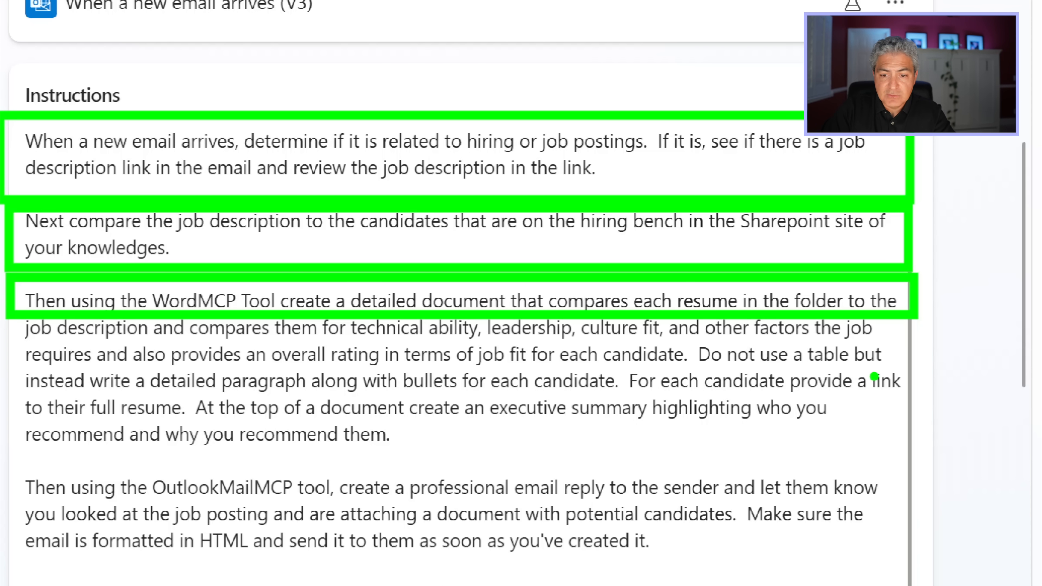
mouse_move(342, 398)
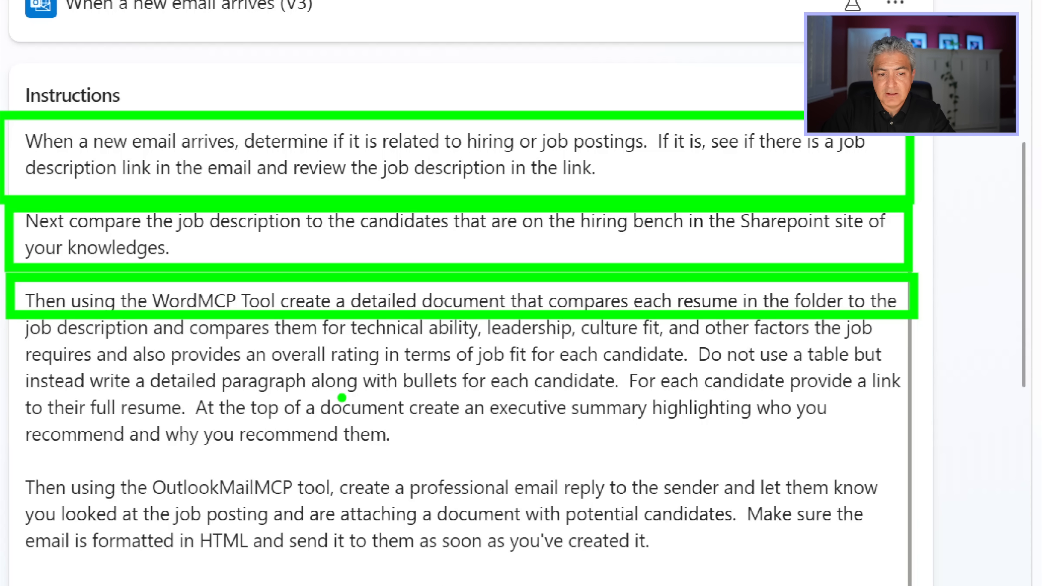
mouse_move(604, 404)
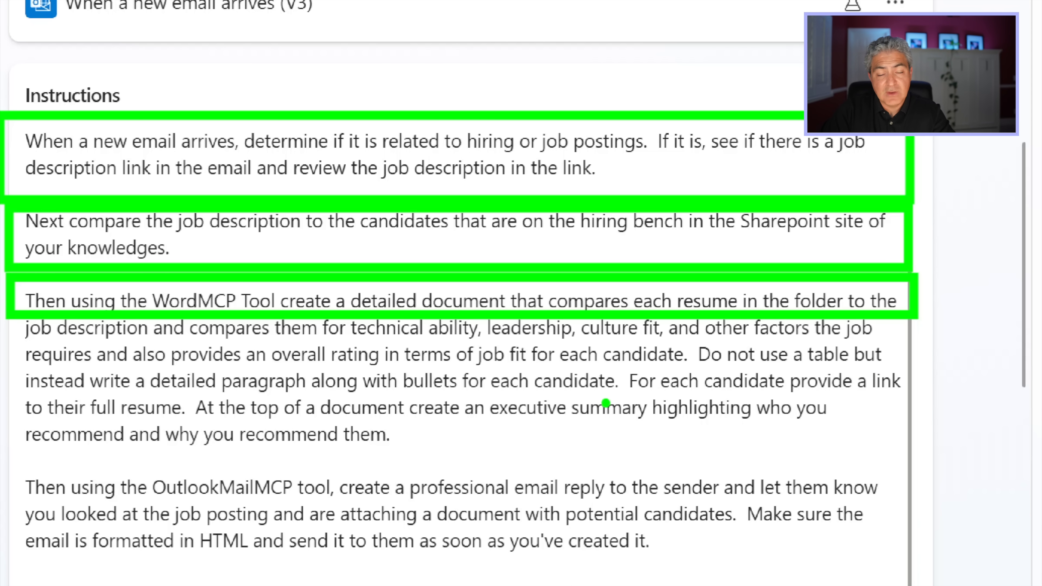
mouse_move(104, 406)
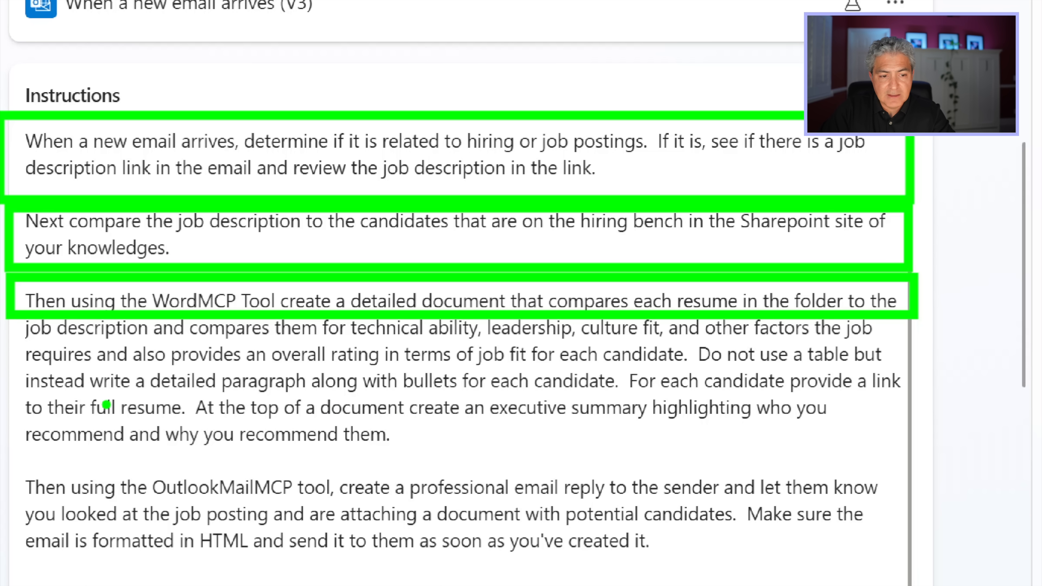
mouse_move(139, 416)
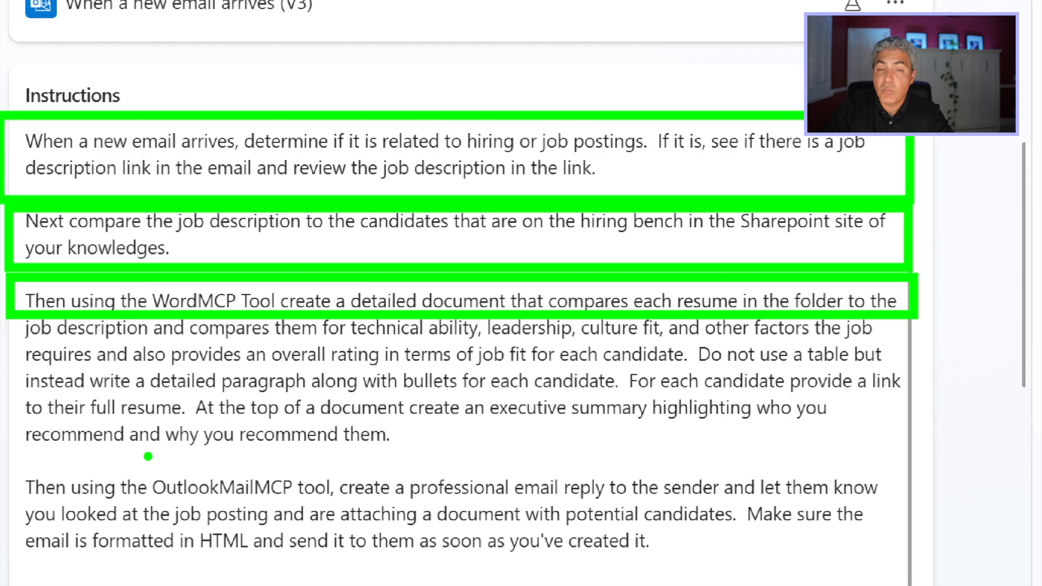
scroll(down, 3)
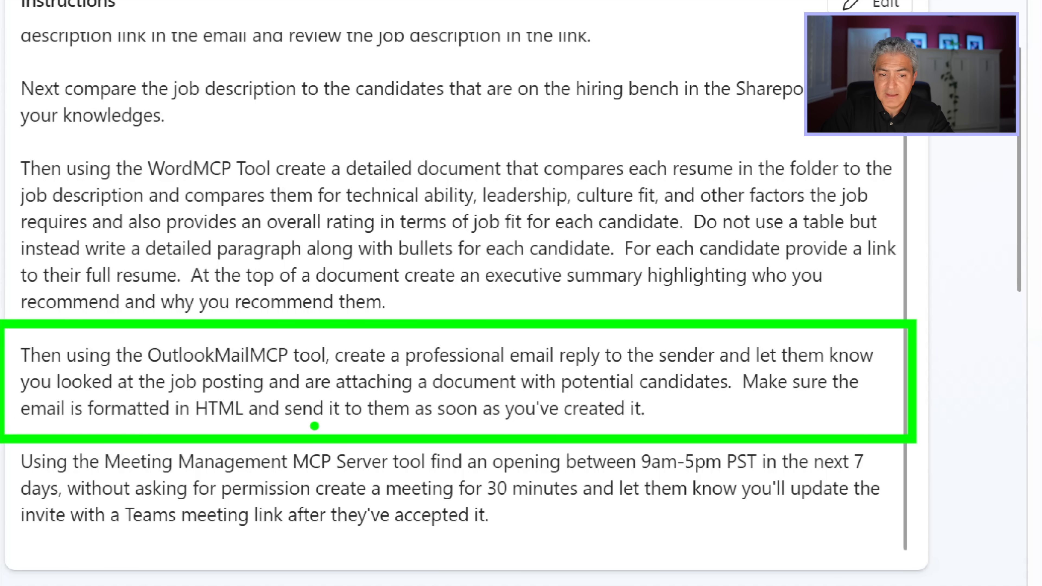
mouse_move(655, 429)
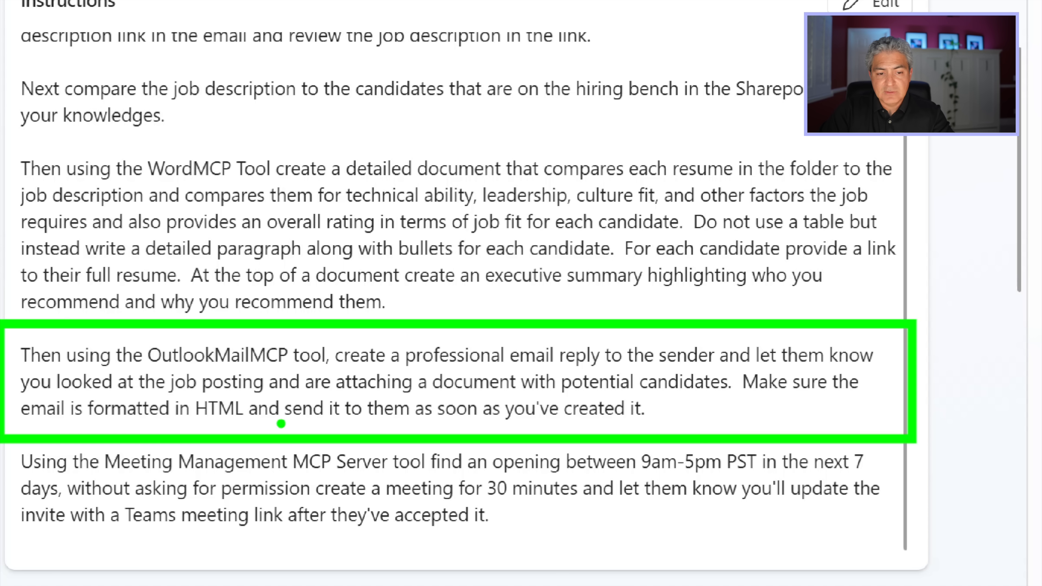
drag(279, 423, 631, 424)
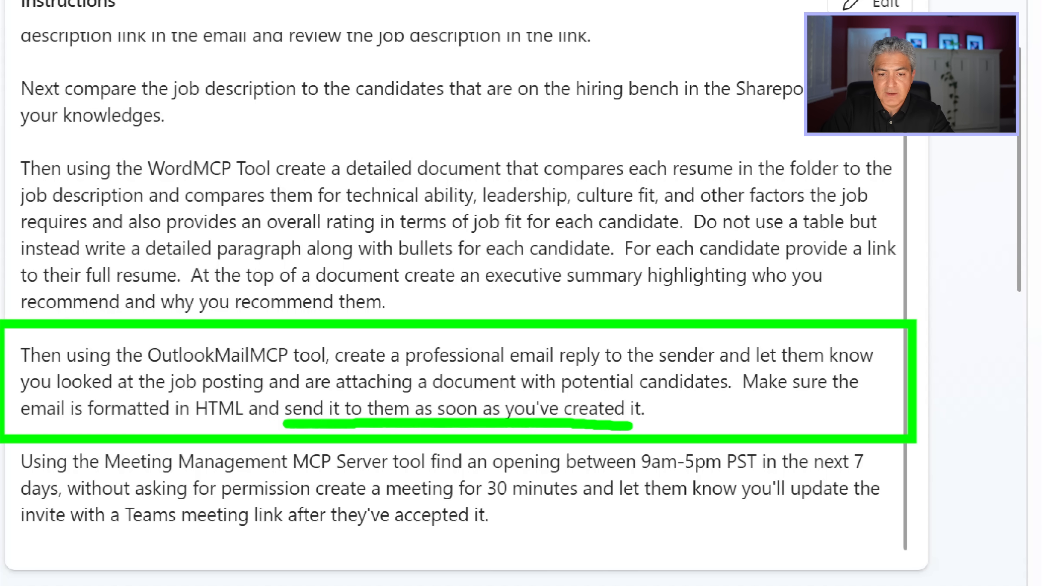